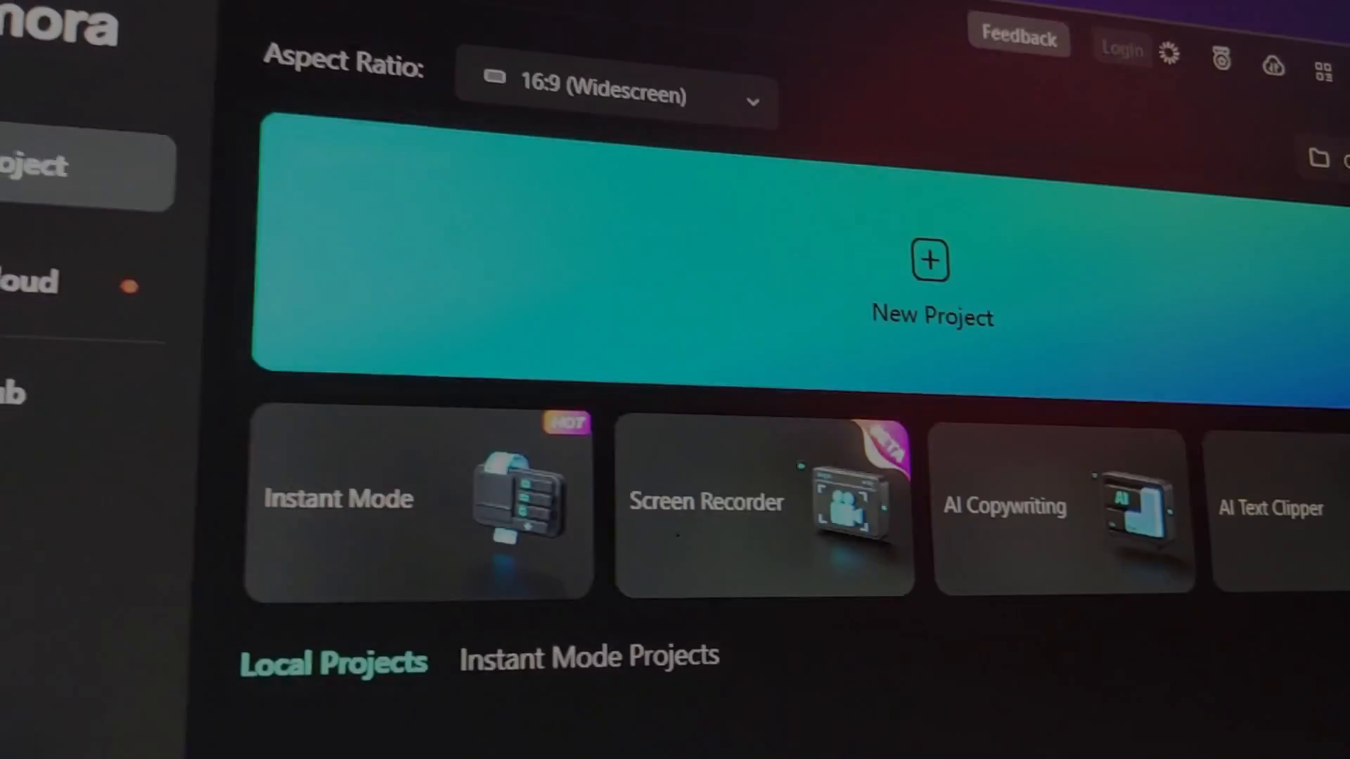
- Launch Filmora 13 from the desktop shortcut and start a new empty project
left_click(931, 262)
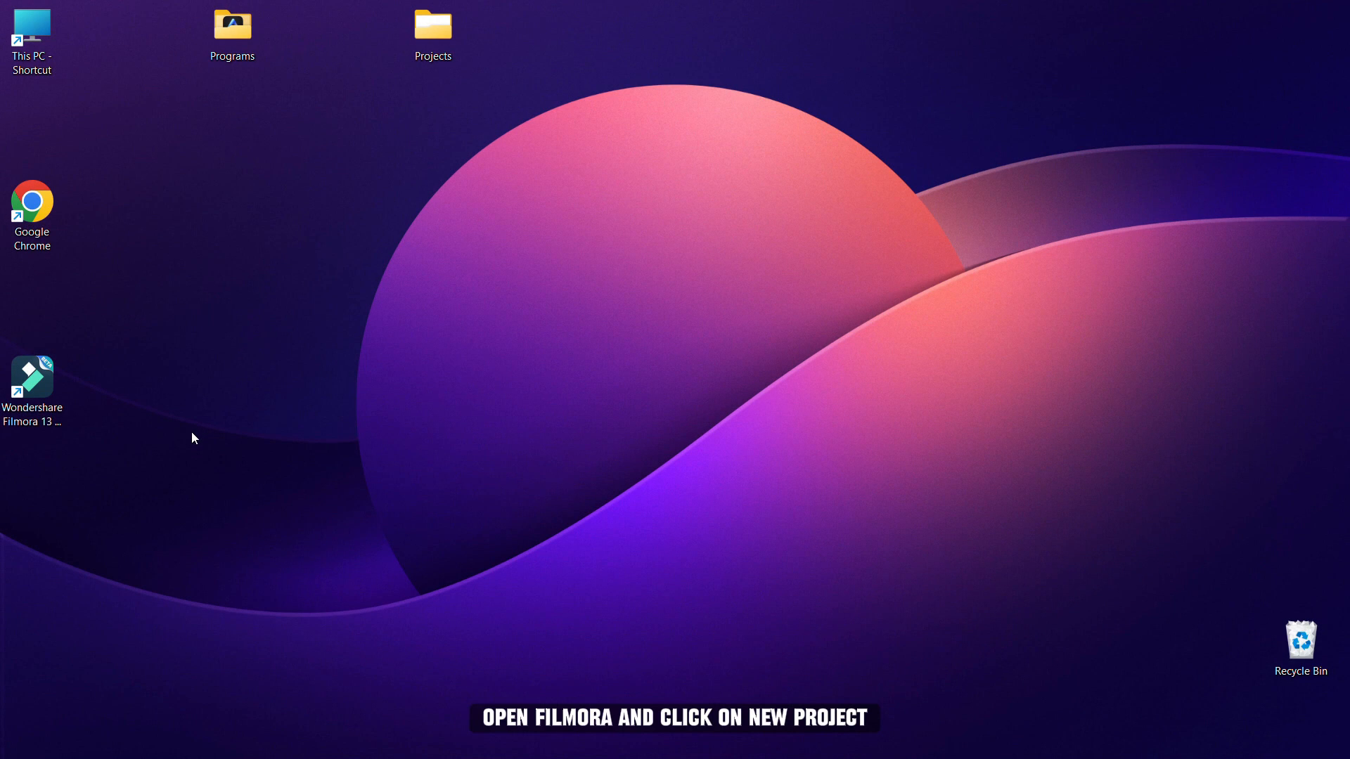
double_click(32, 379)
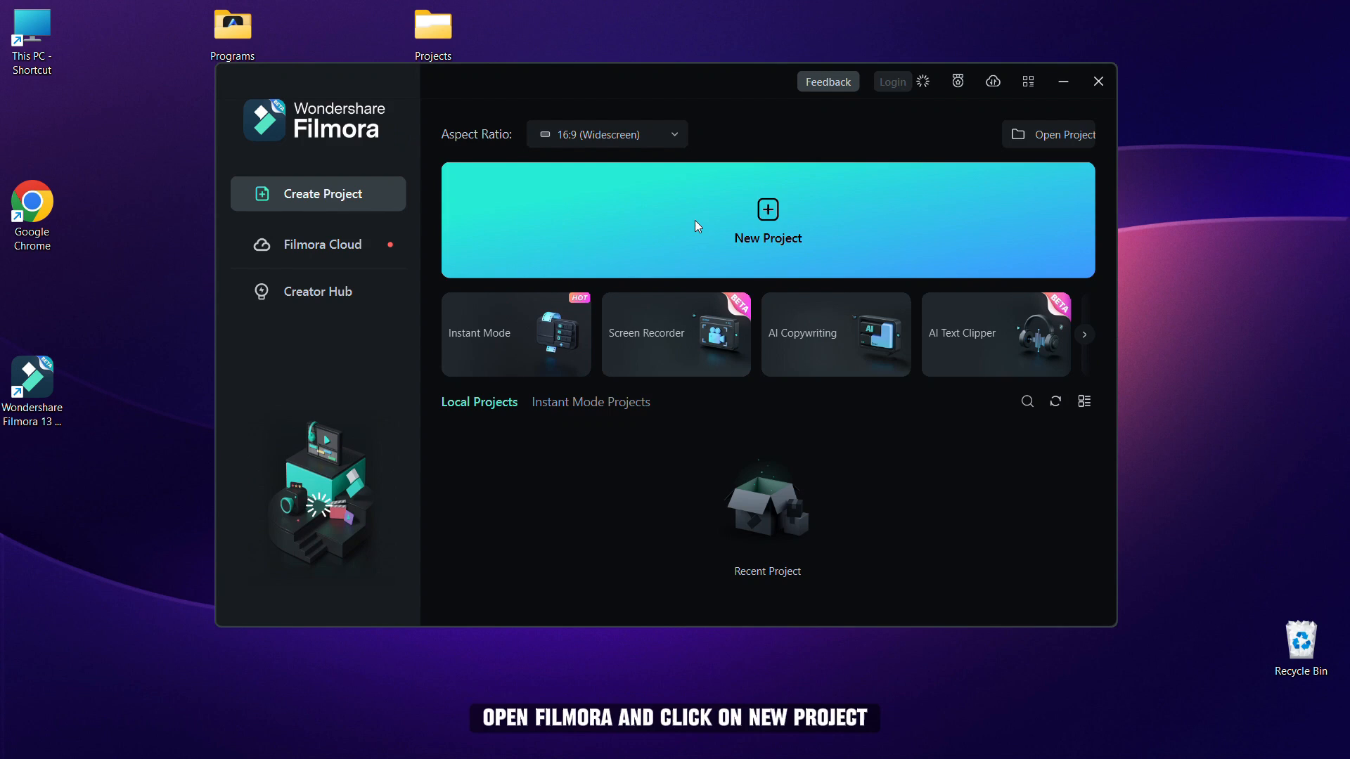
left_click(767, 219)
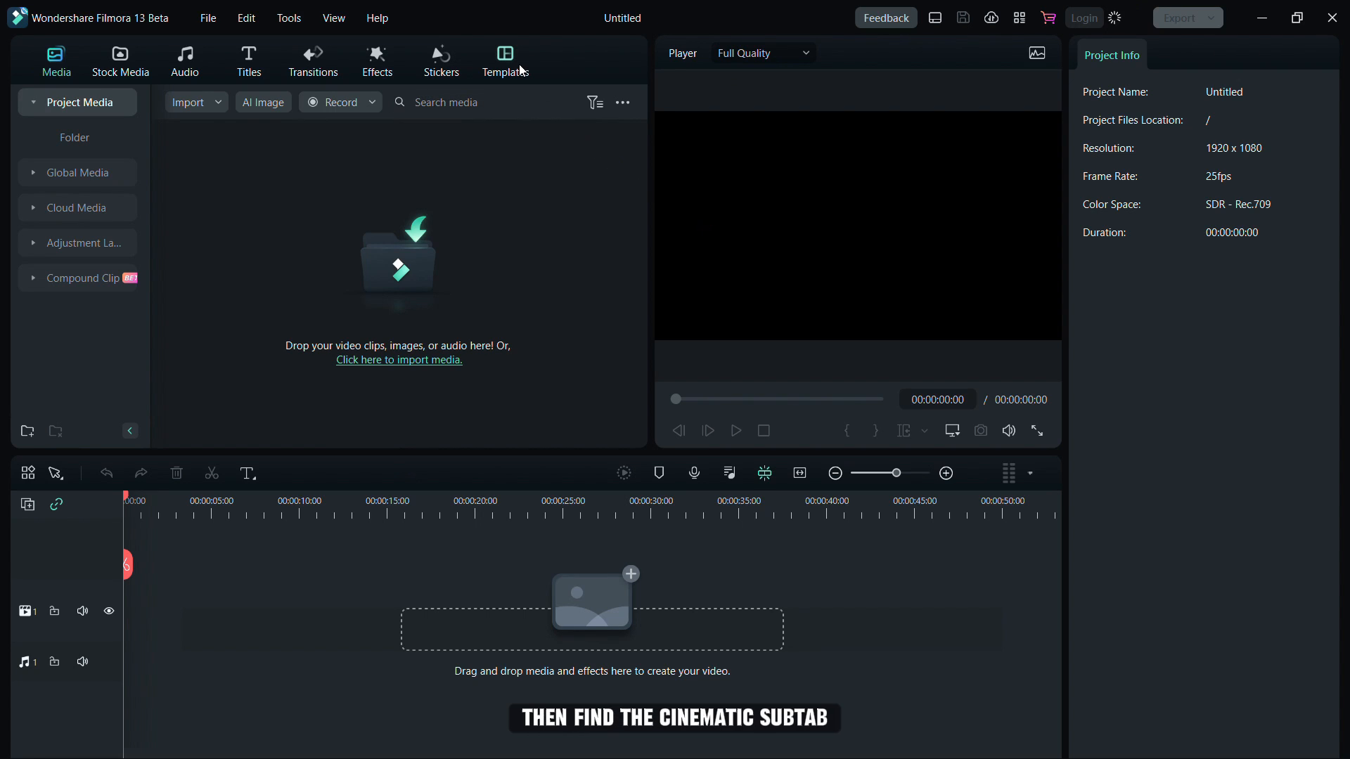
- Browse the Cinematic template collection to find Minimal Cinematic Opener 02 for the timeline
left_click(503, 60)
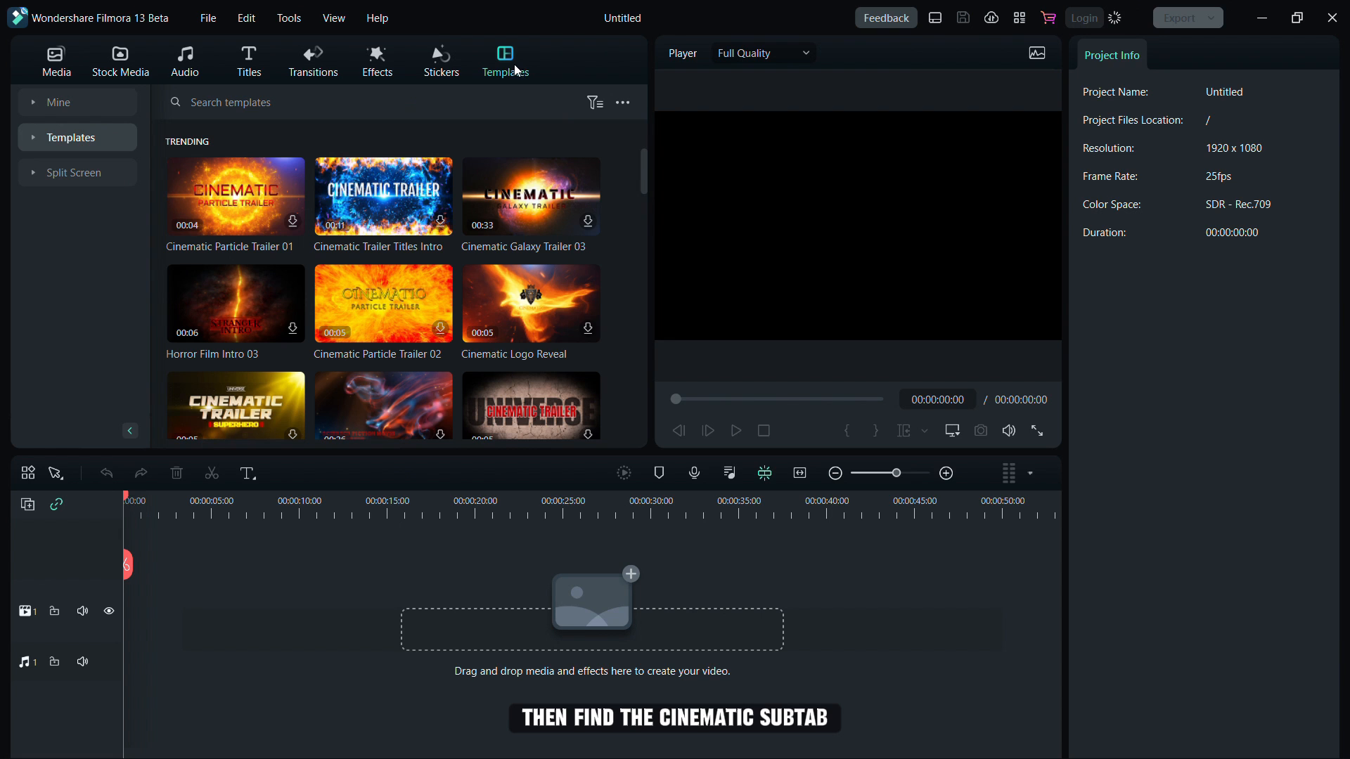
left_click(71, 136)
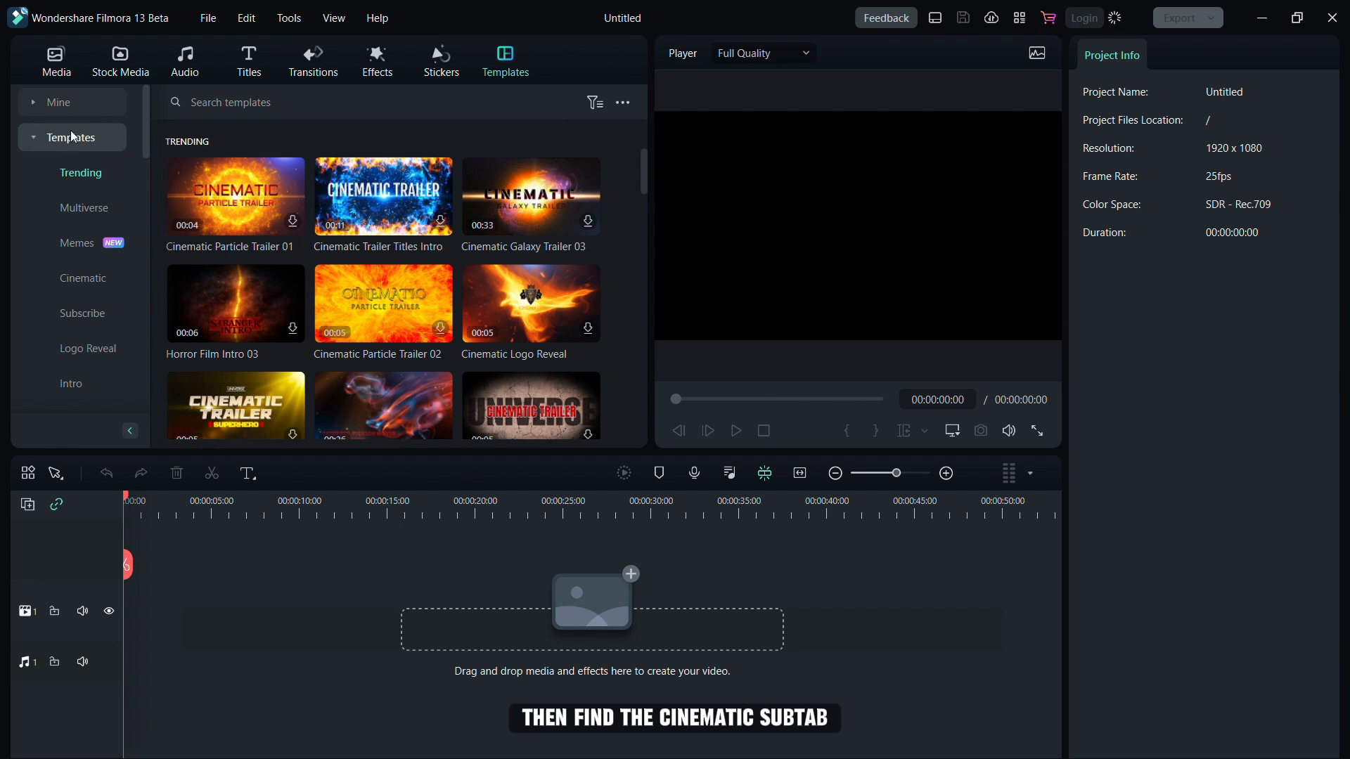
left_click(83, 278)
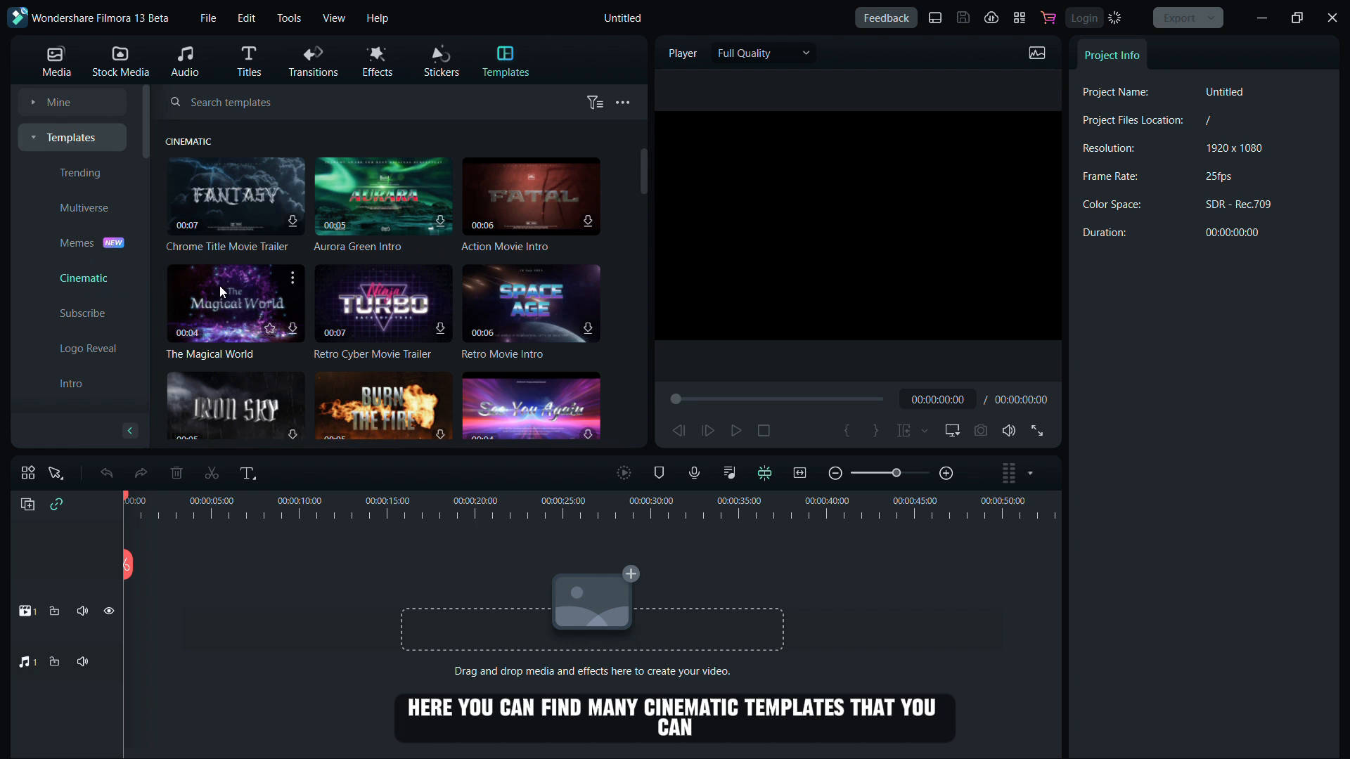
scroll("down", 3)
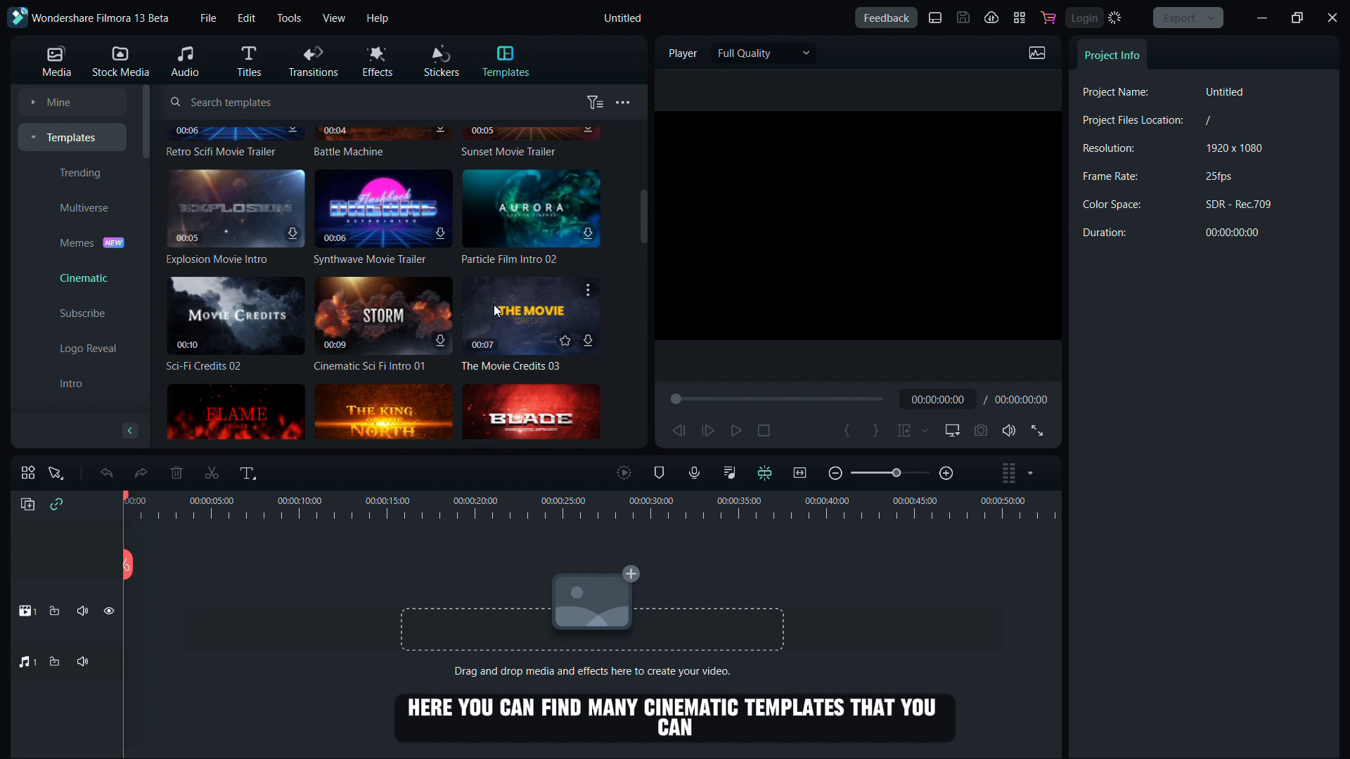
mouse_move(387, 328)
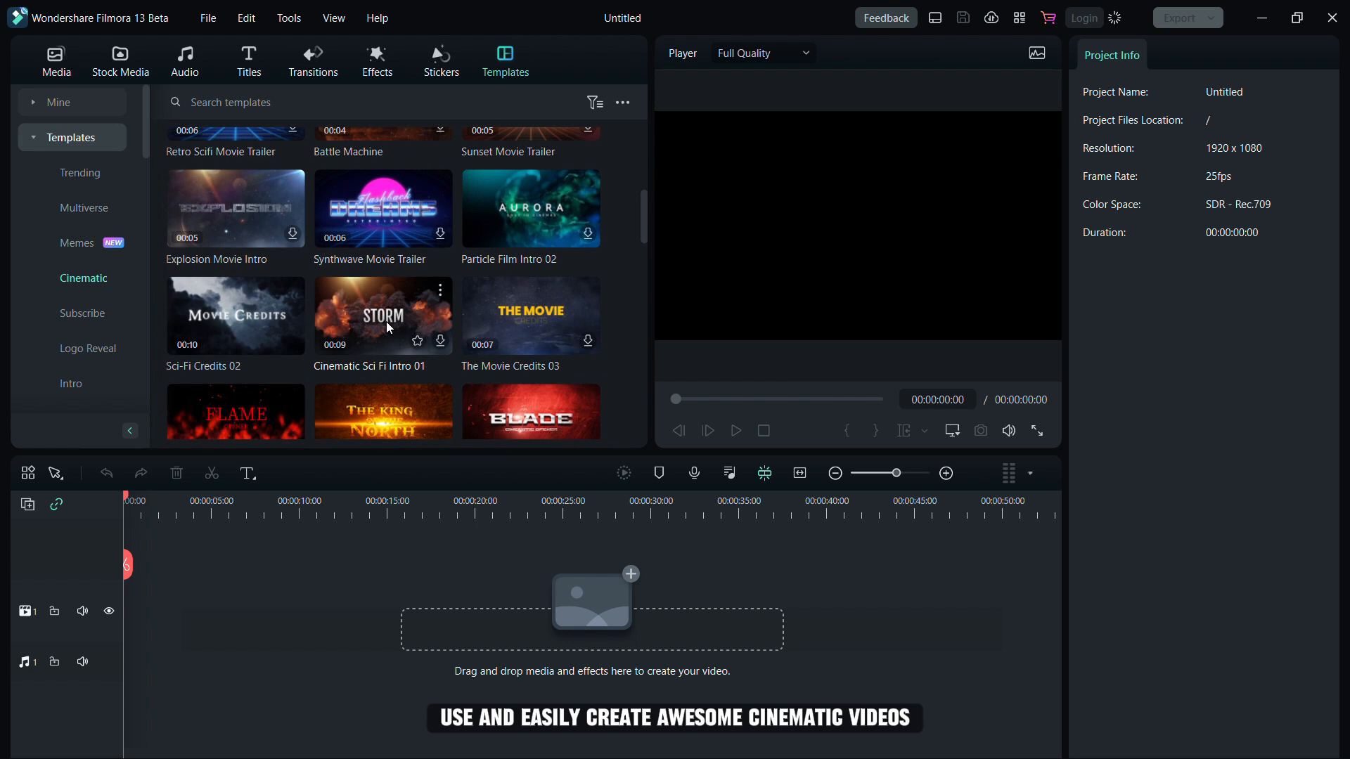
scroll("down", 3)
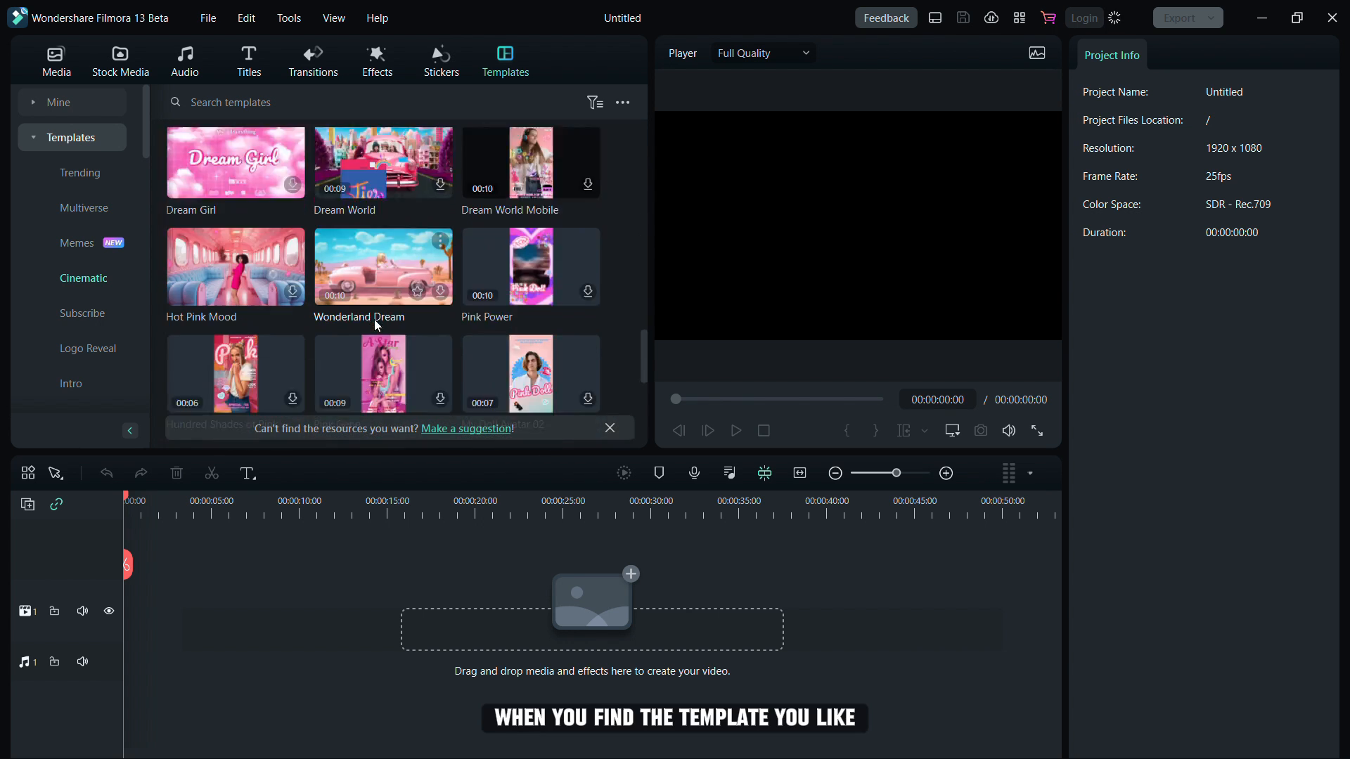
scroll("down", 3)
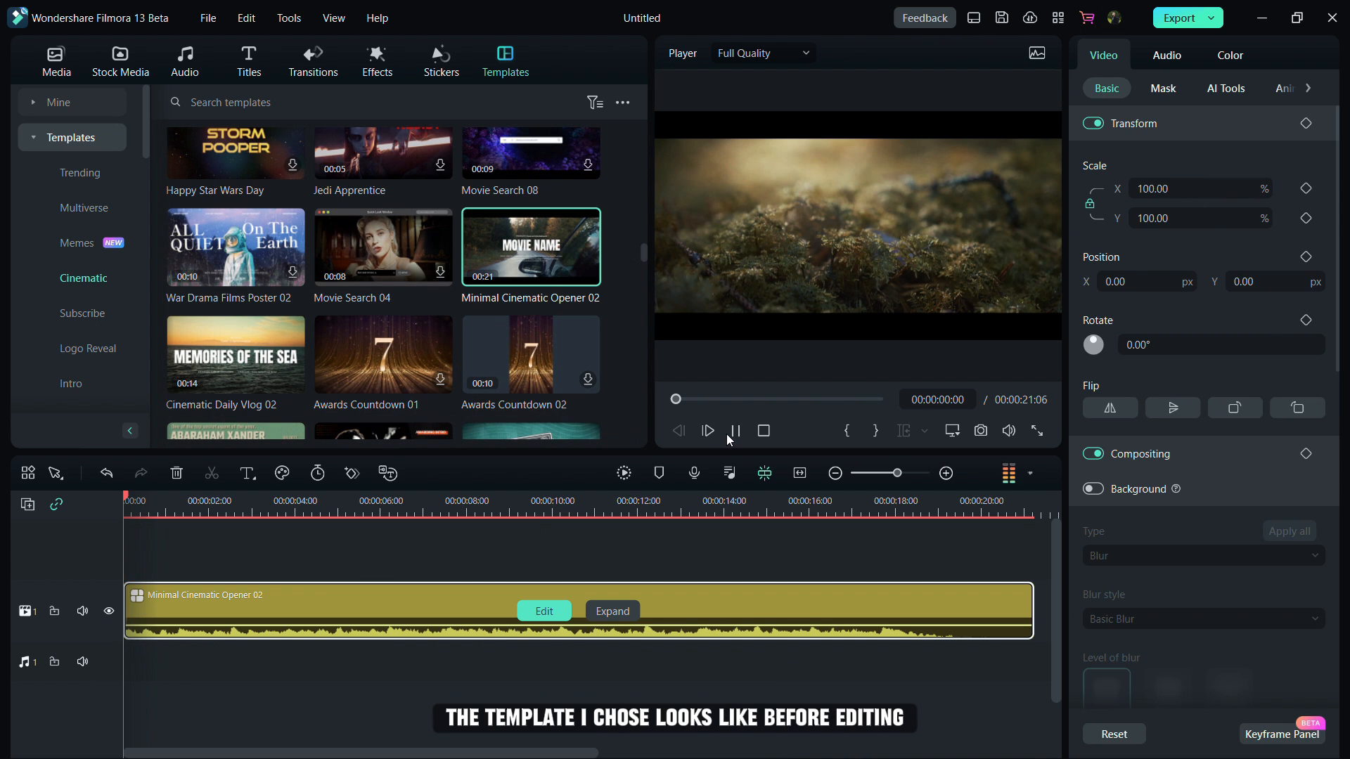
left_click(706, 431)
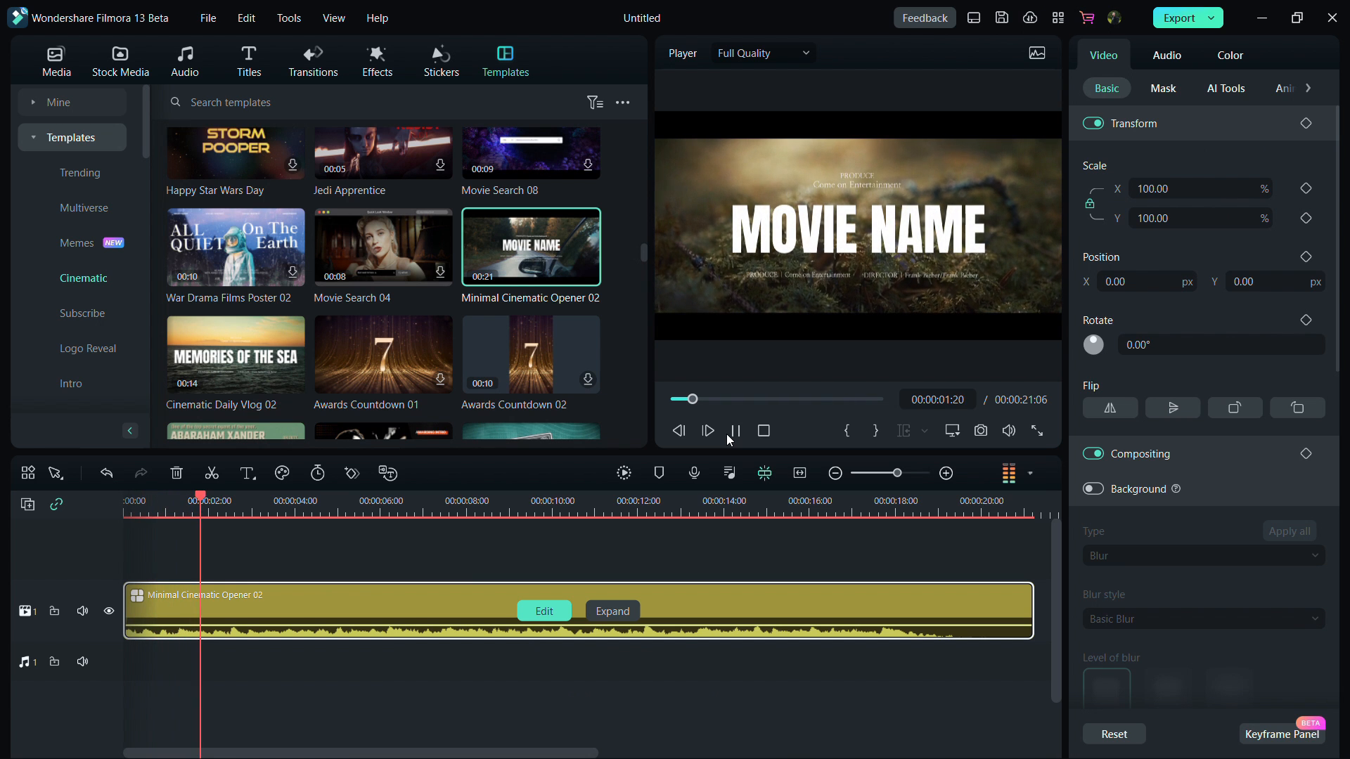
left_click(707, 430)
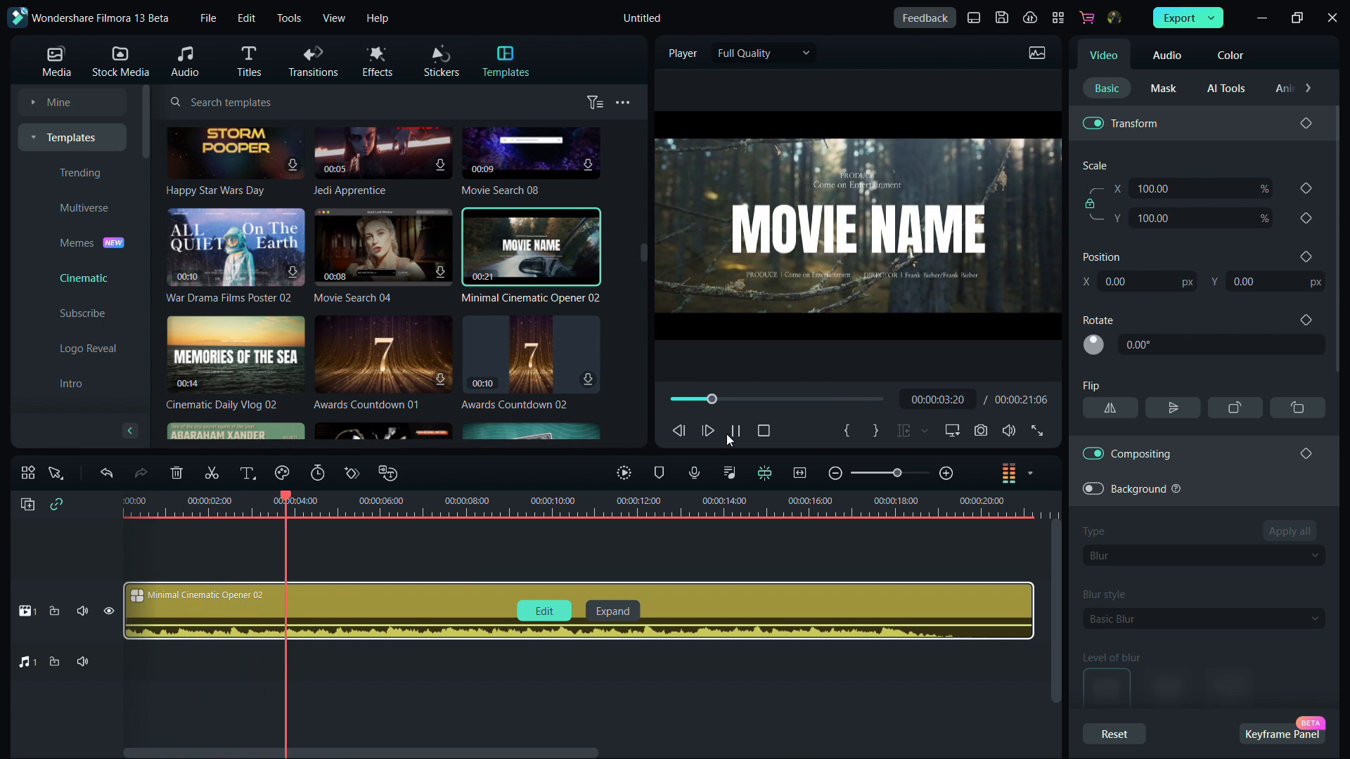
left_click(736, 431)
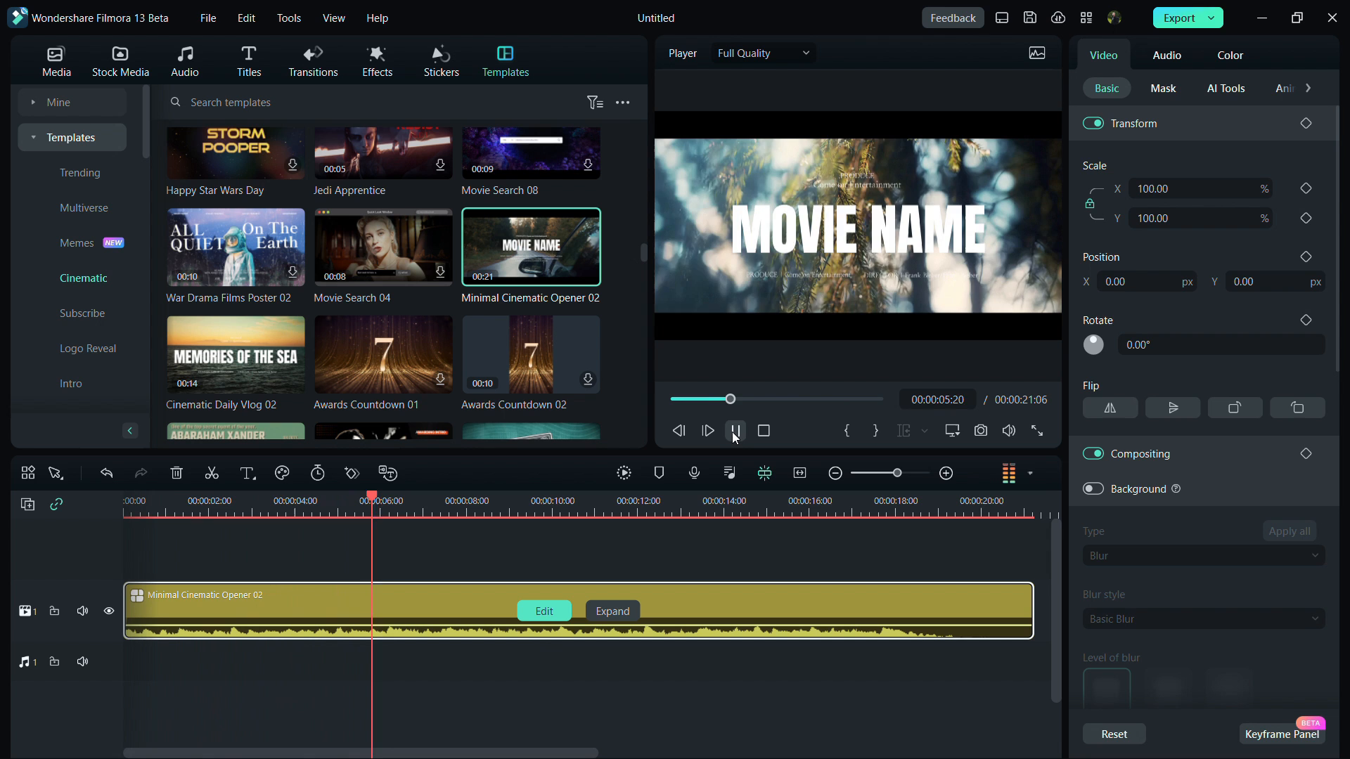
left_click(735, 430)
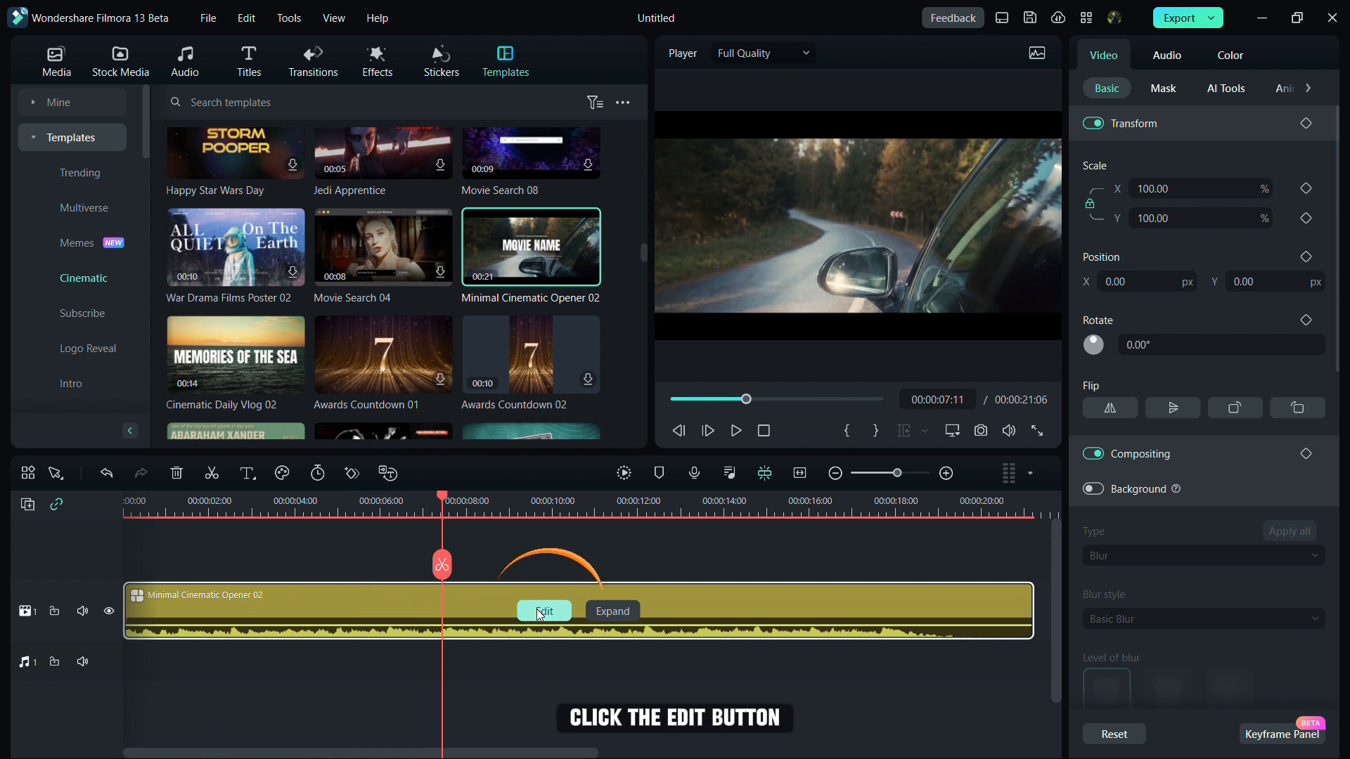
- Edit the template's text lines and retype the director credit as 'Luka'
left_click(543, 610)
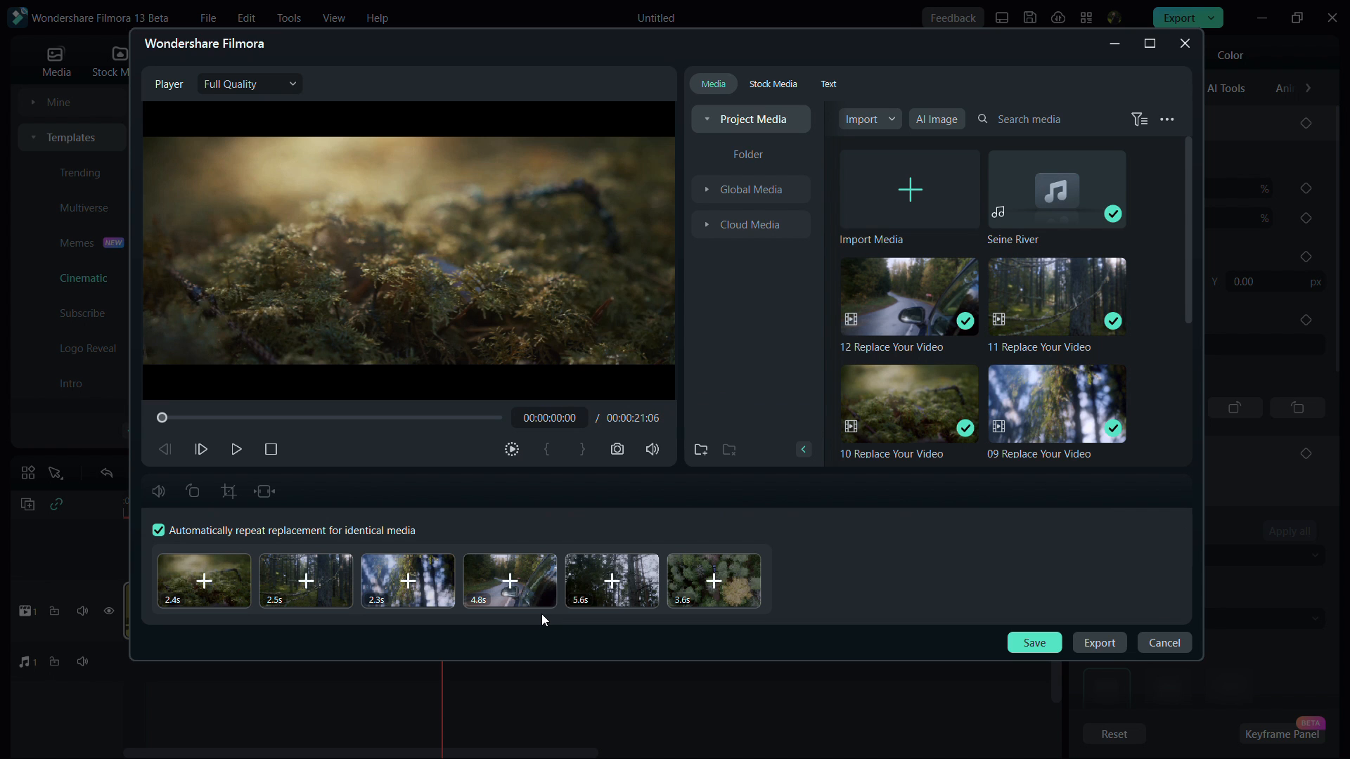
mouse_move(832, 84)
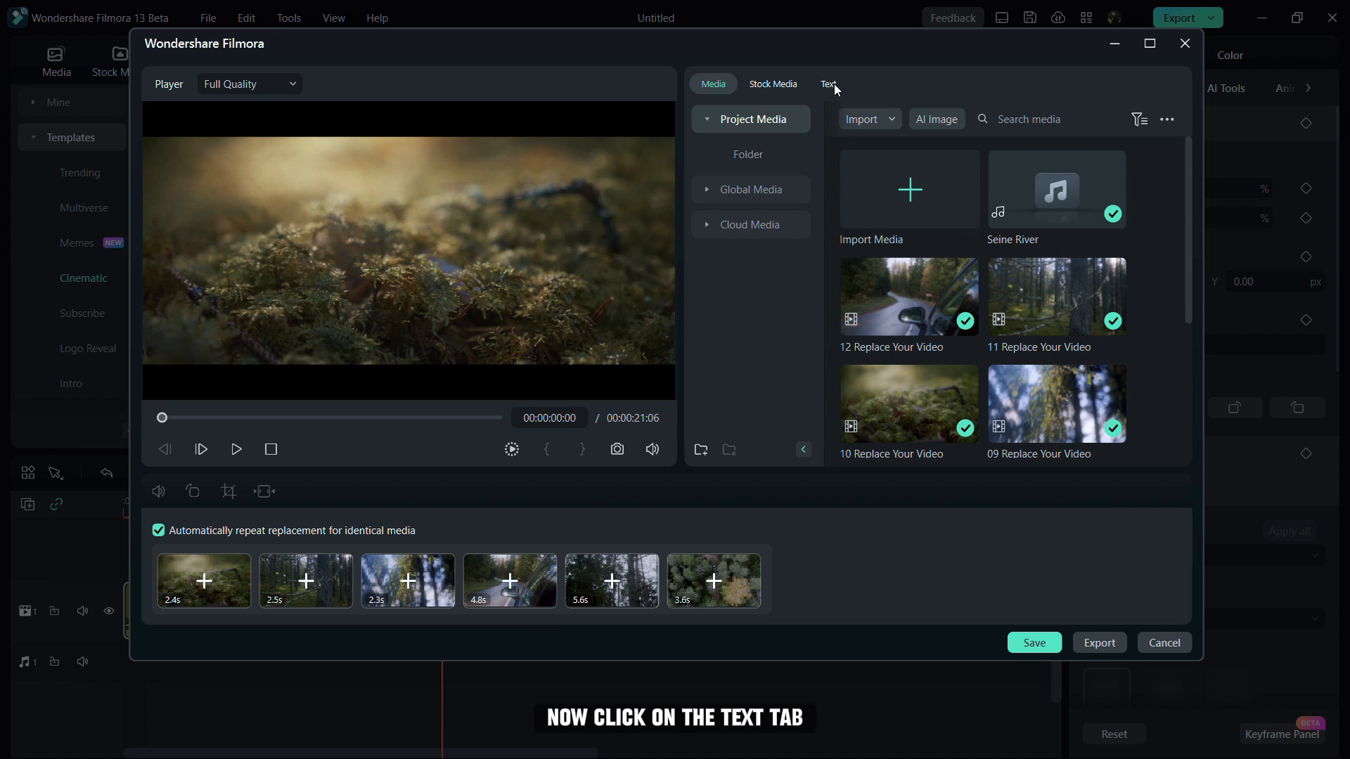
left_click(827, 83)
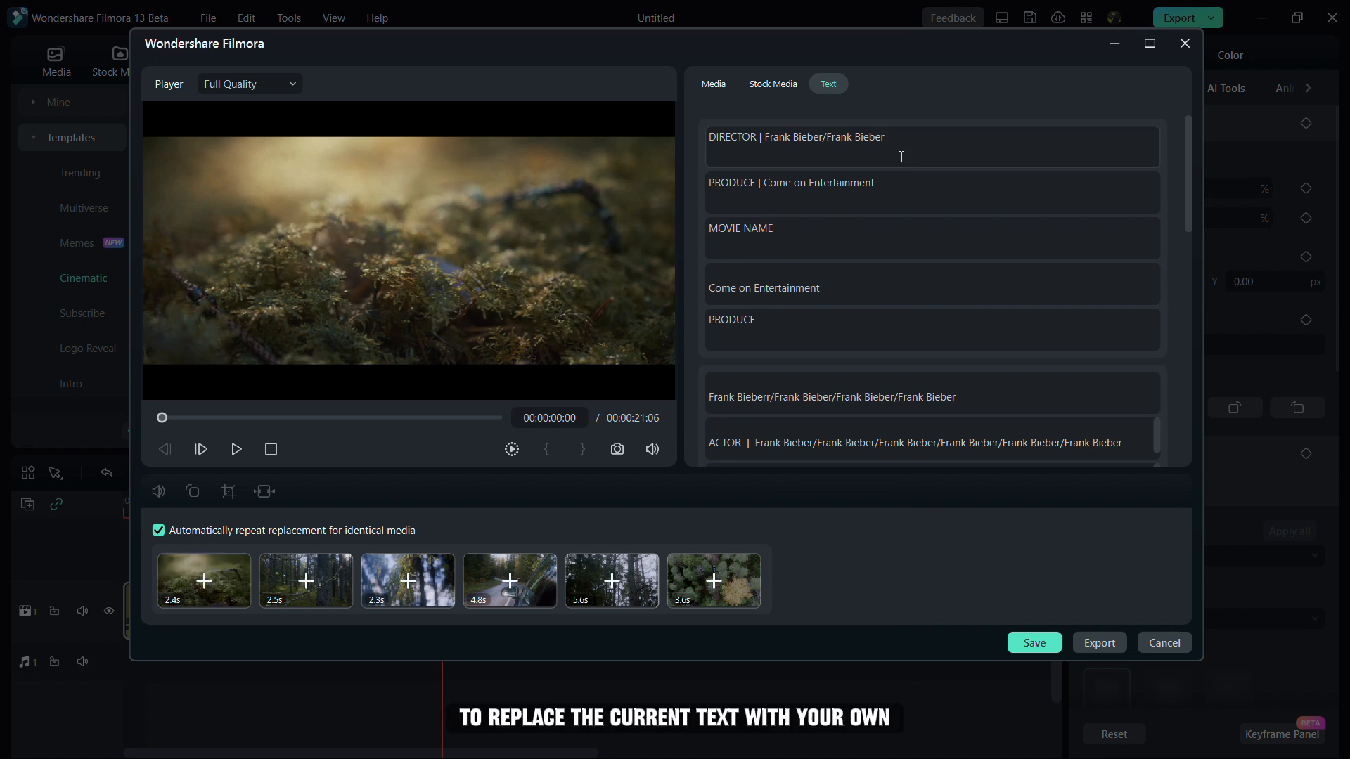
double_click(823, 137)
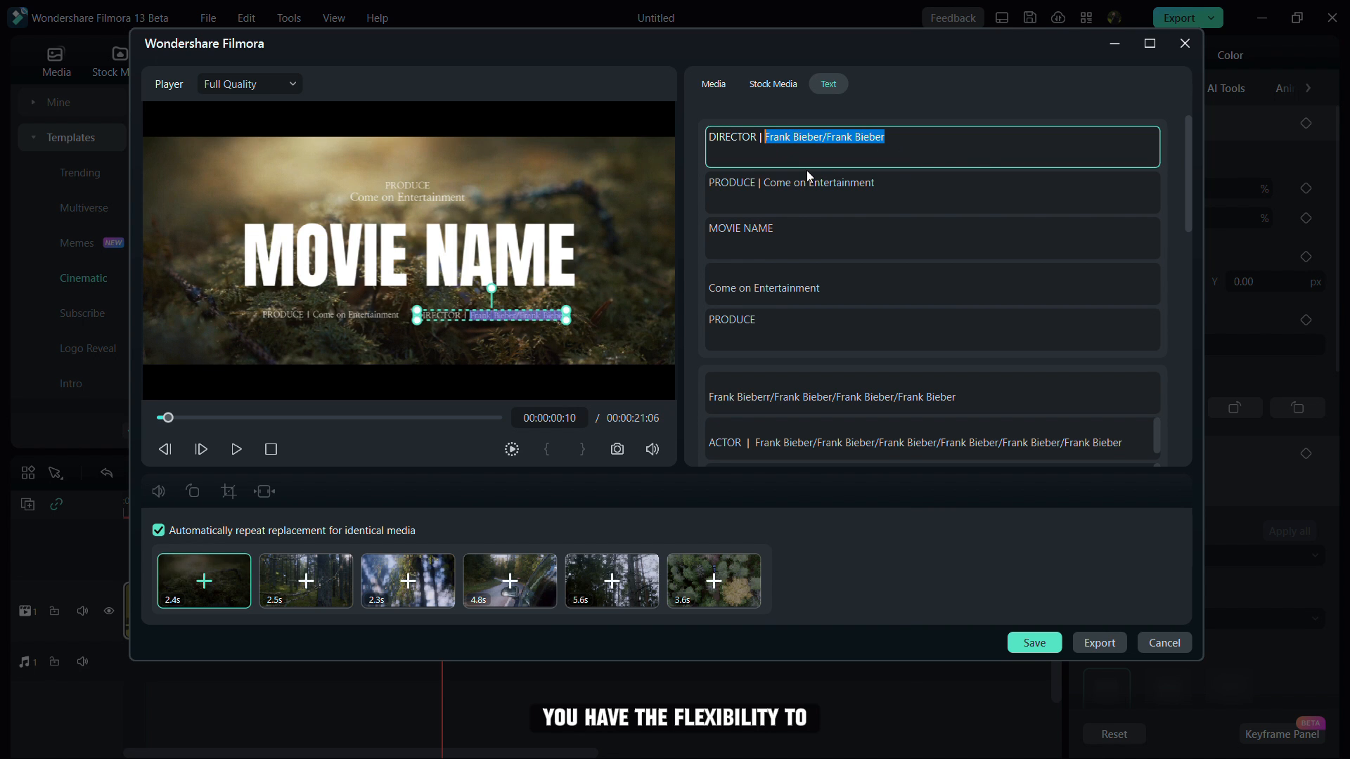
type("Luka")
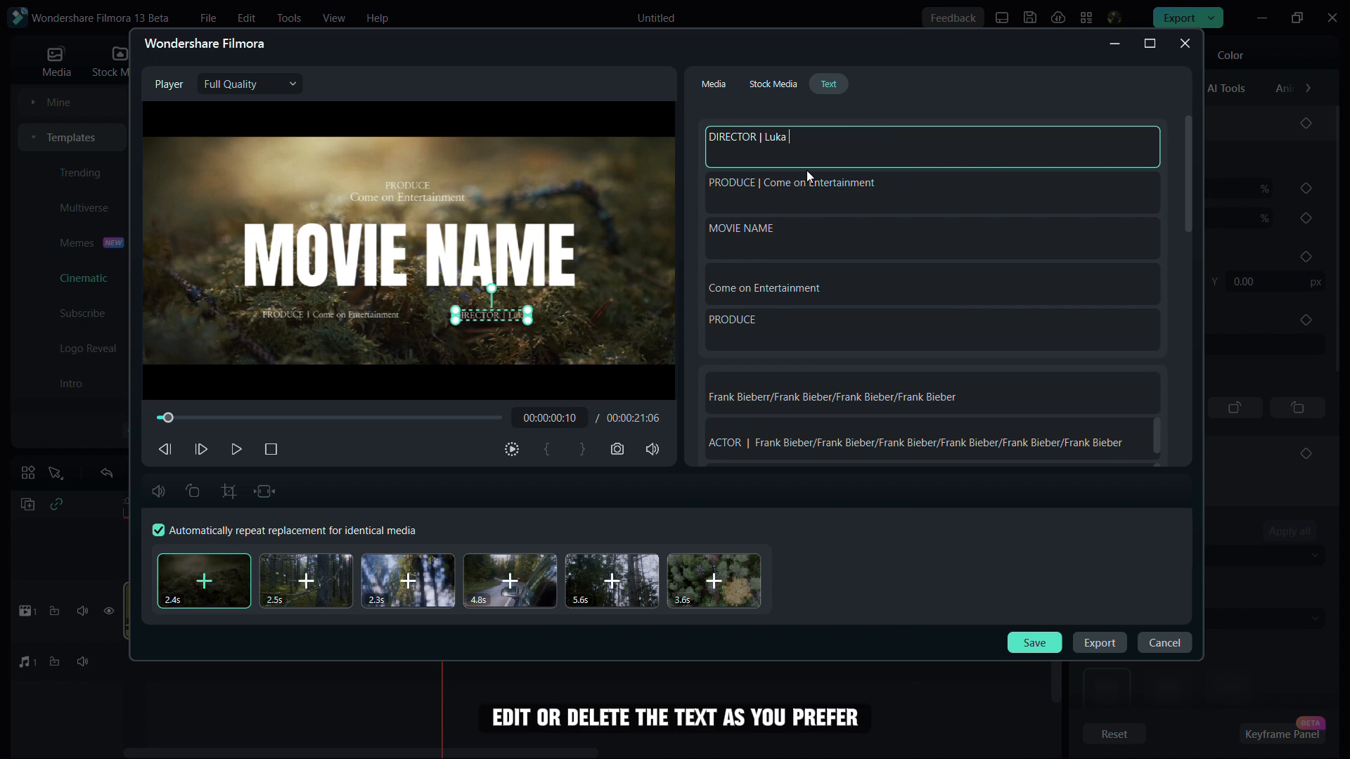
left_click(509, 581)
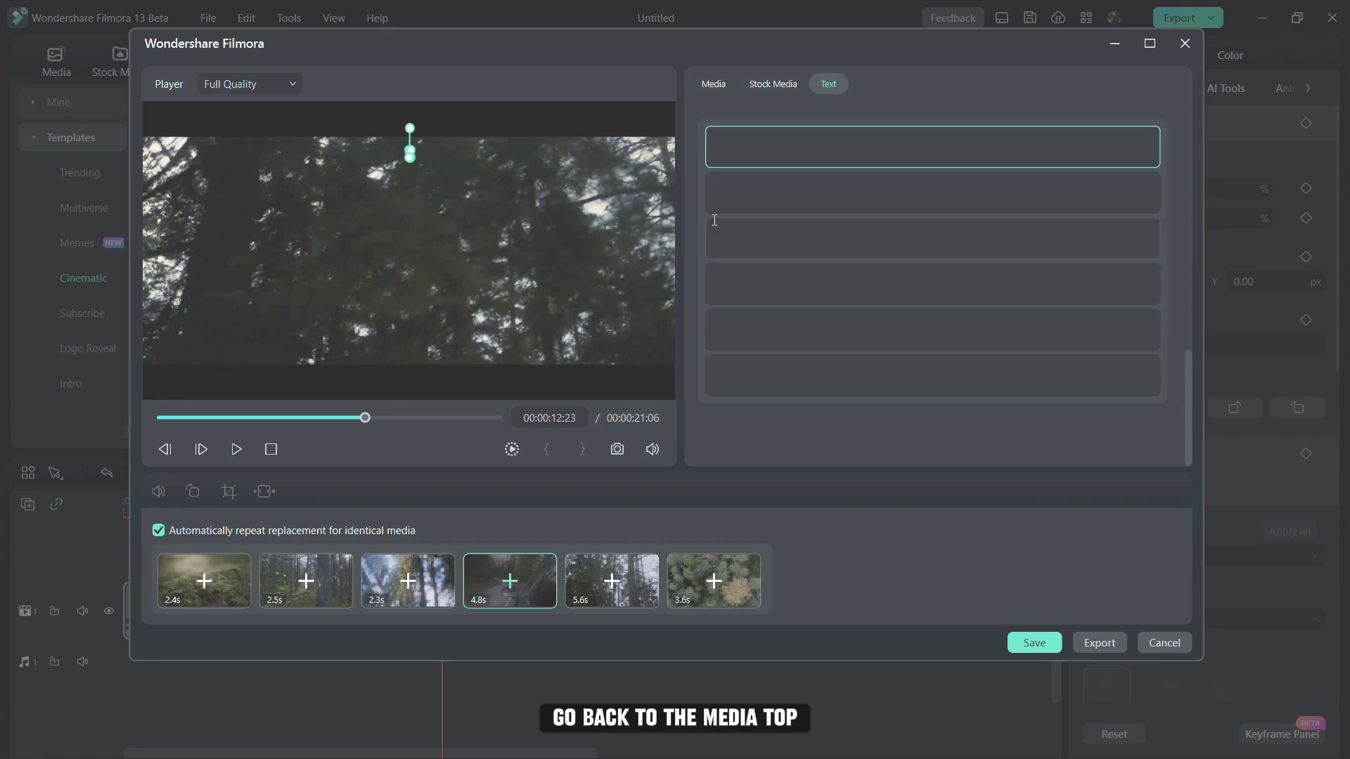
- Swap the template's placeholder clips for your own folder footage and play the preview
left_click(713, 83)
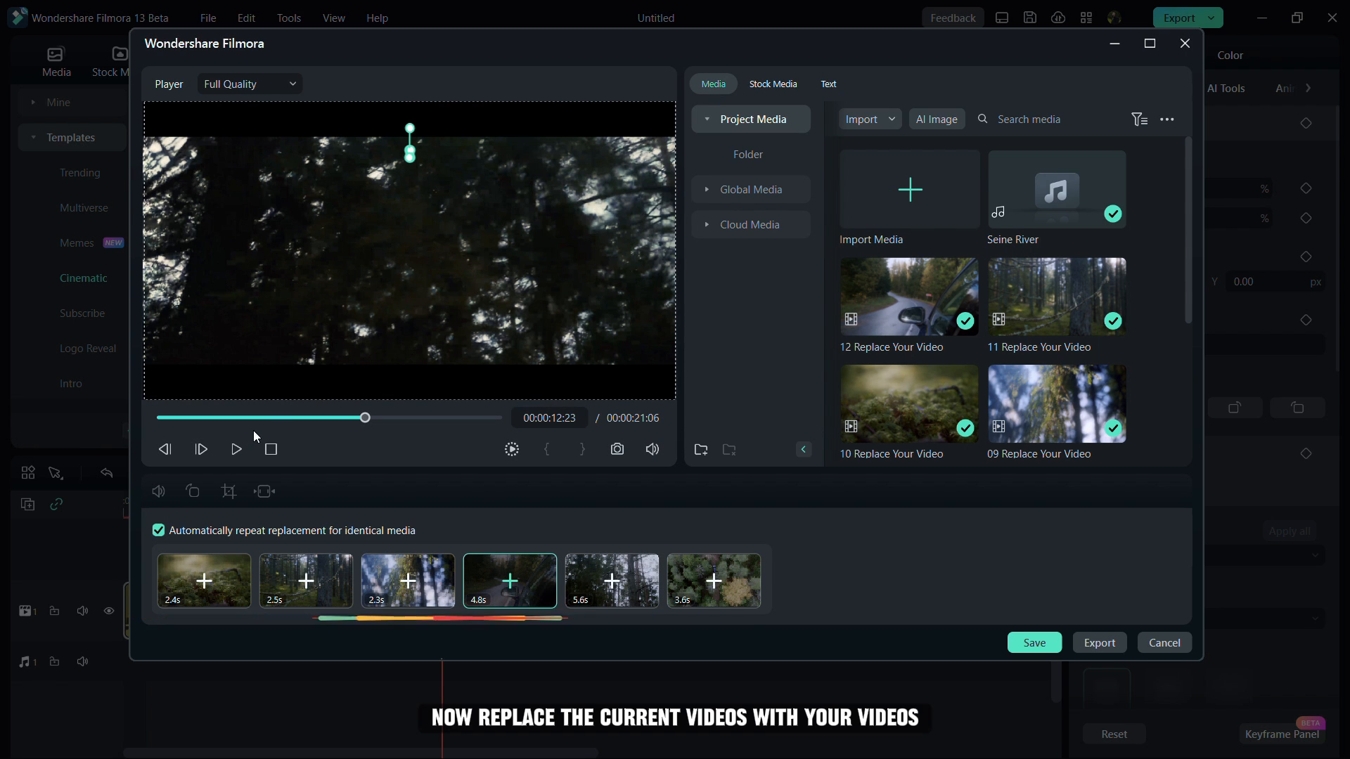
left_click(203, 580)
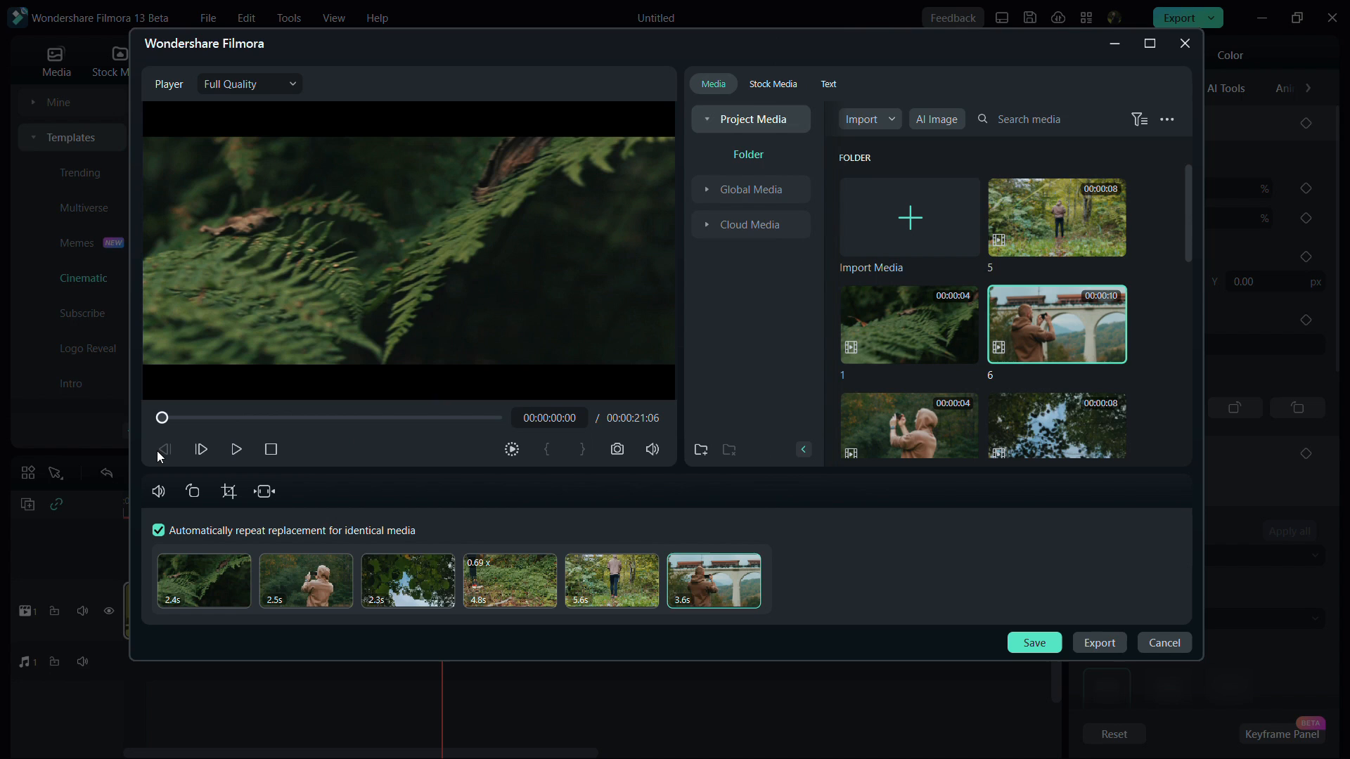
left_click(235, 449)
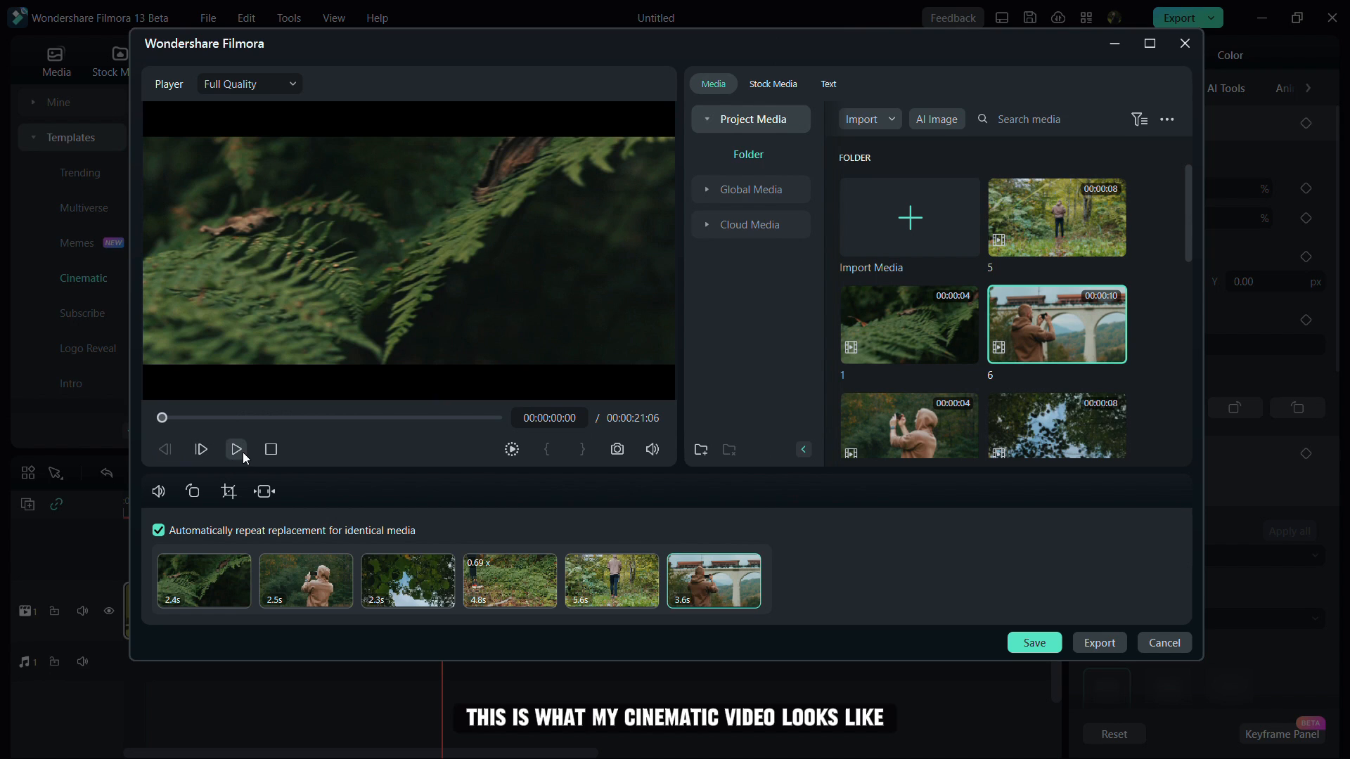
left_click(236, 449)
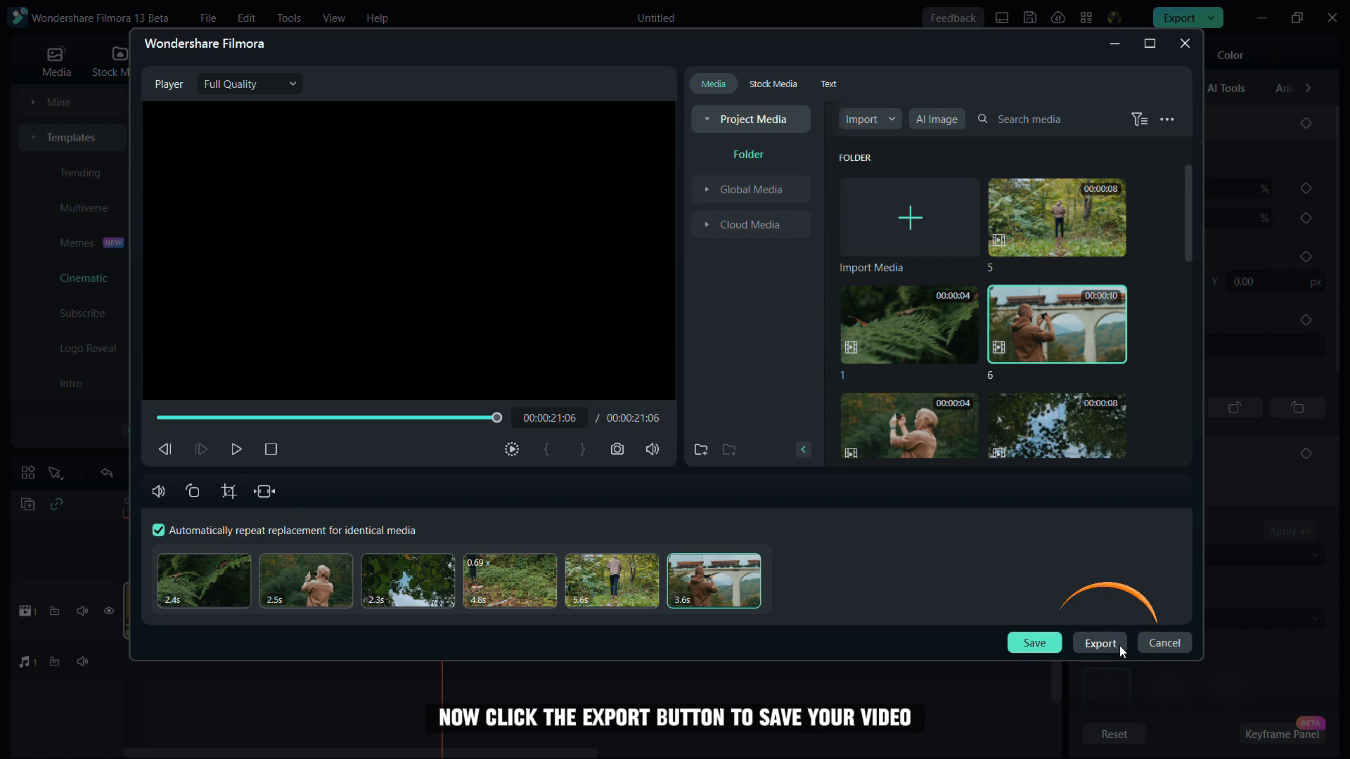
- Export the customised cinematic opener as a video
left_click(1100, 642)
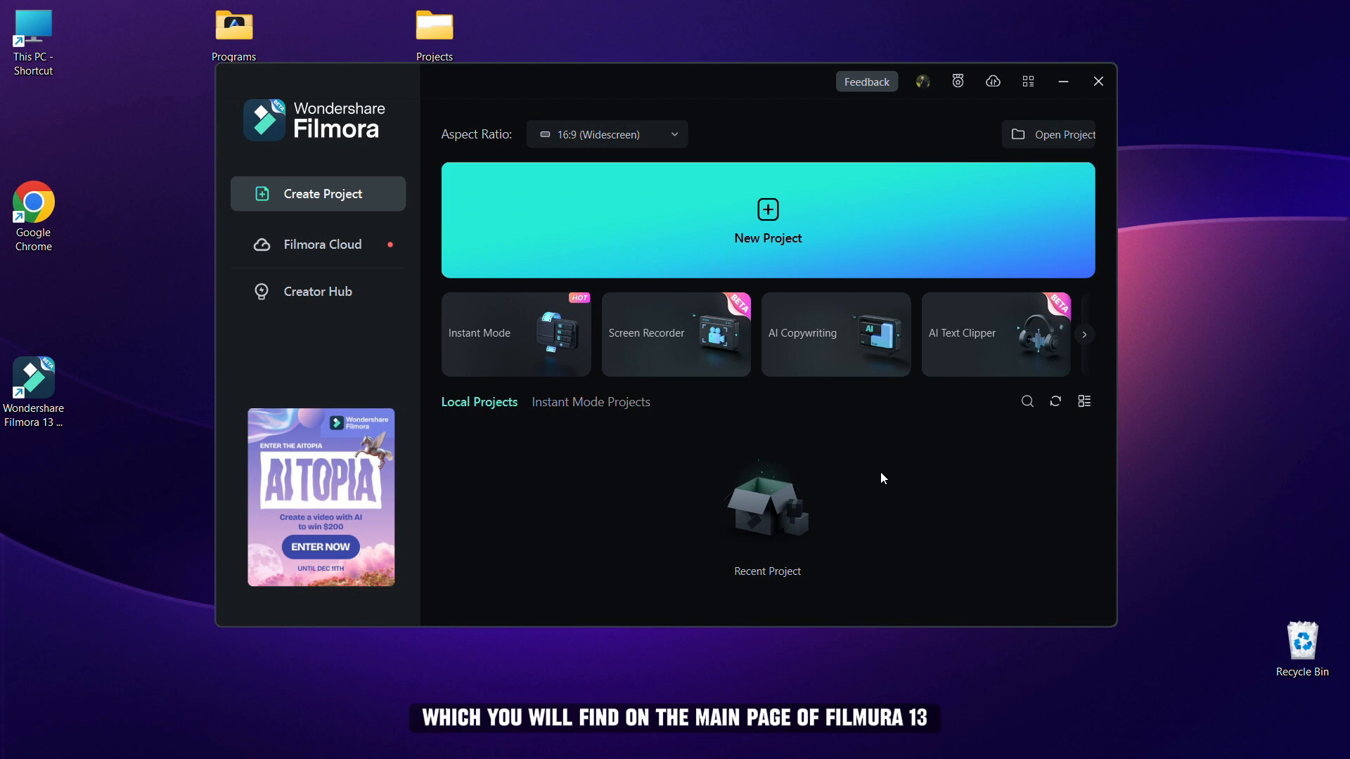
- Start AI Text Clipper on the REVIEW video with text-based editing in English (US)
left_click(1049, 135)
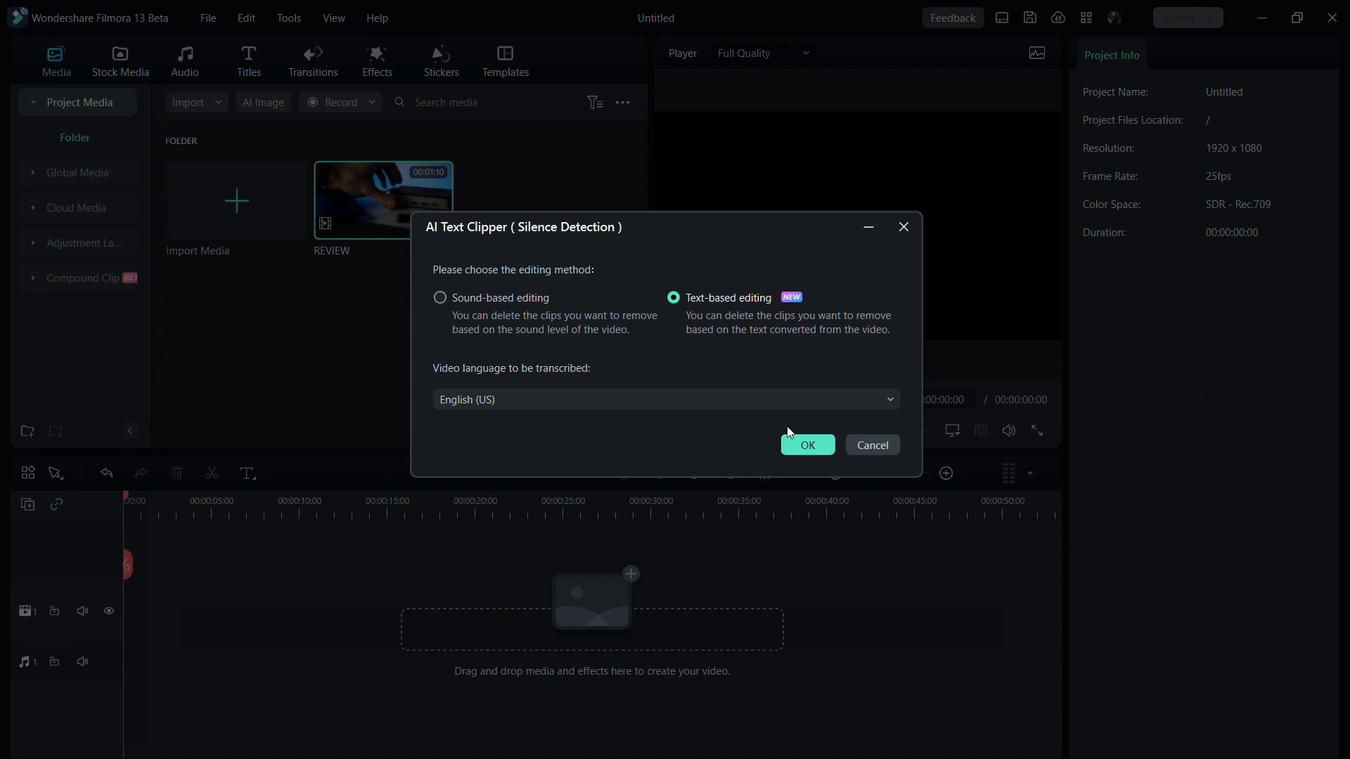
left_click(806, 446)
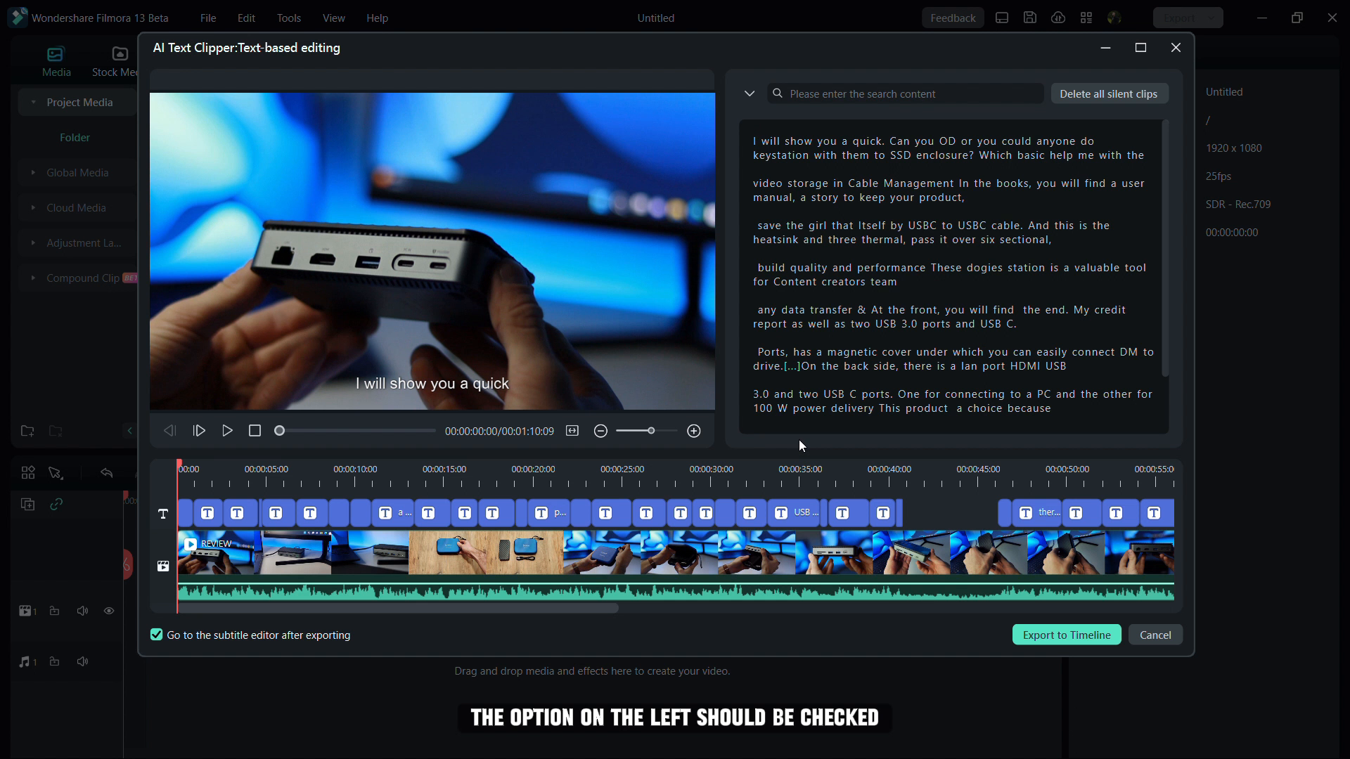
mouse_move(1066, 635)
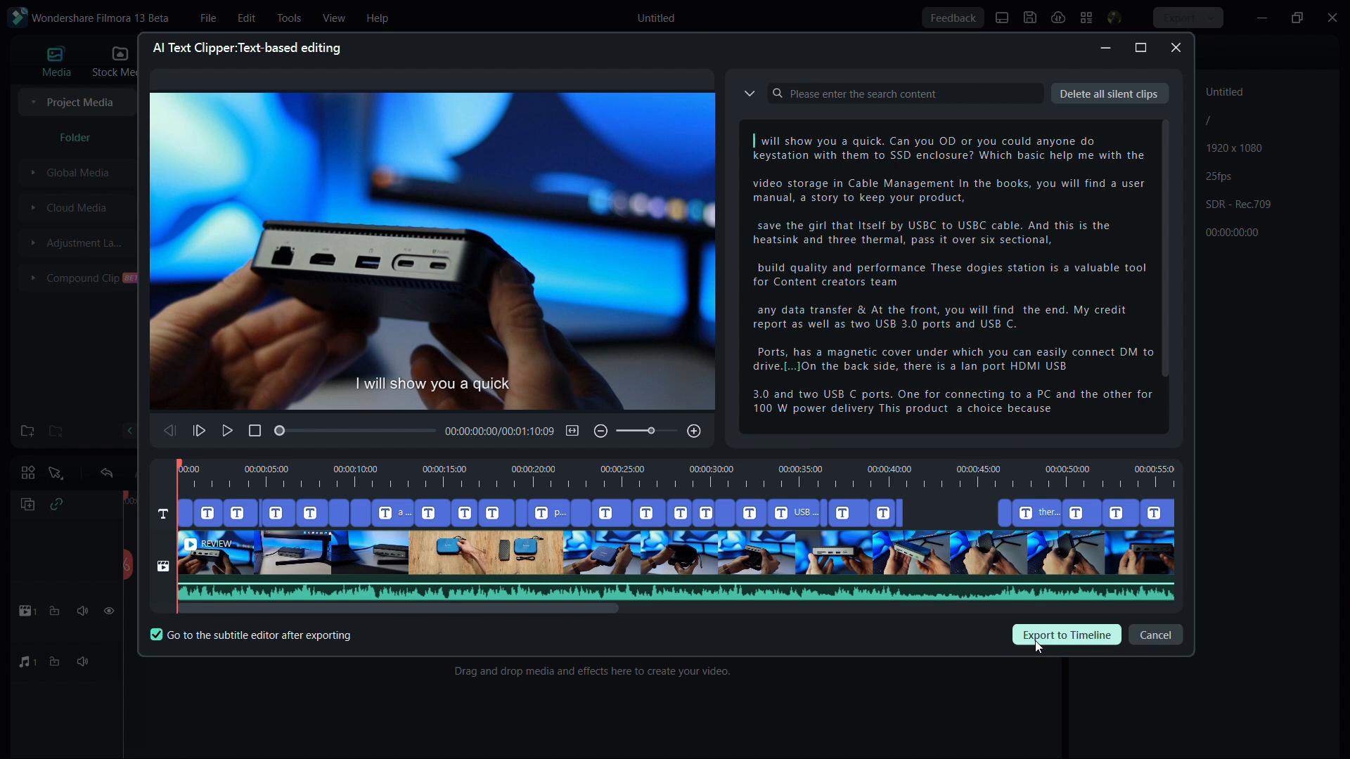
- Fix the first subtitle to 'I will show you a quick review' and give the subtitles the yellow preset
left_click(1066, 634)
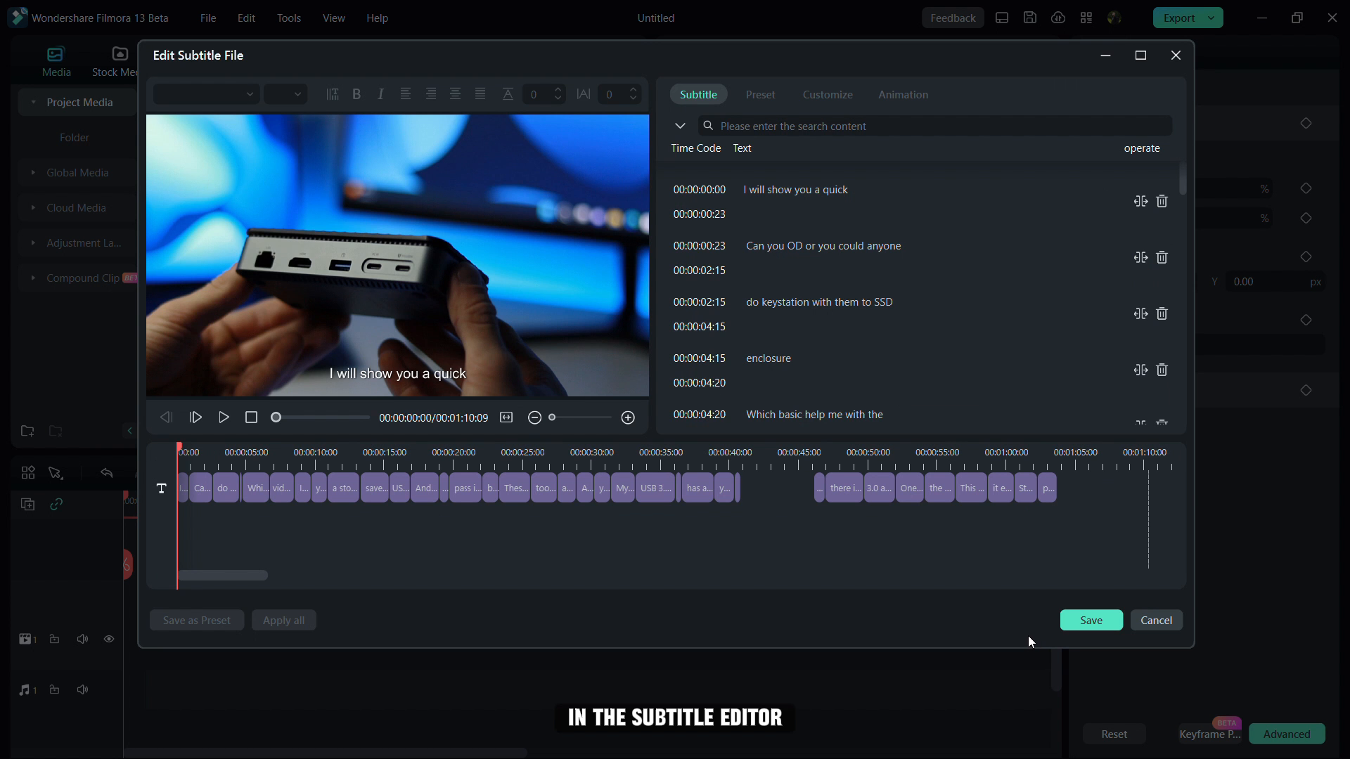
left_click(793, 190)
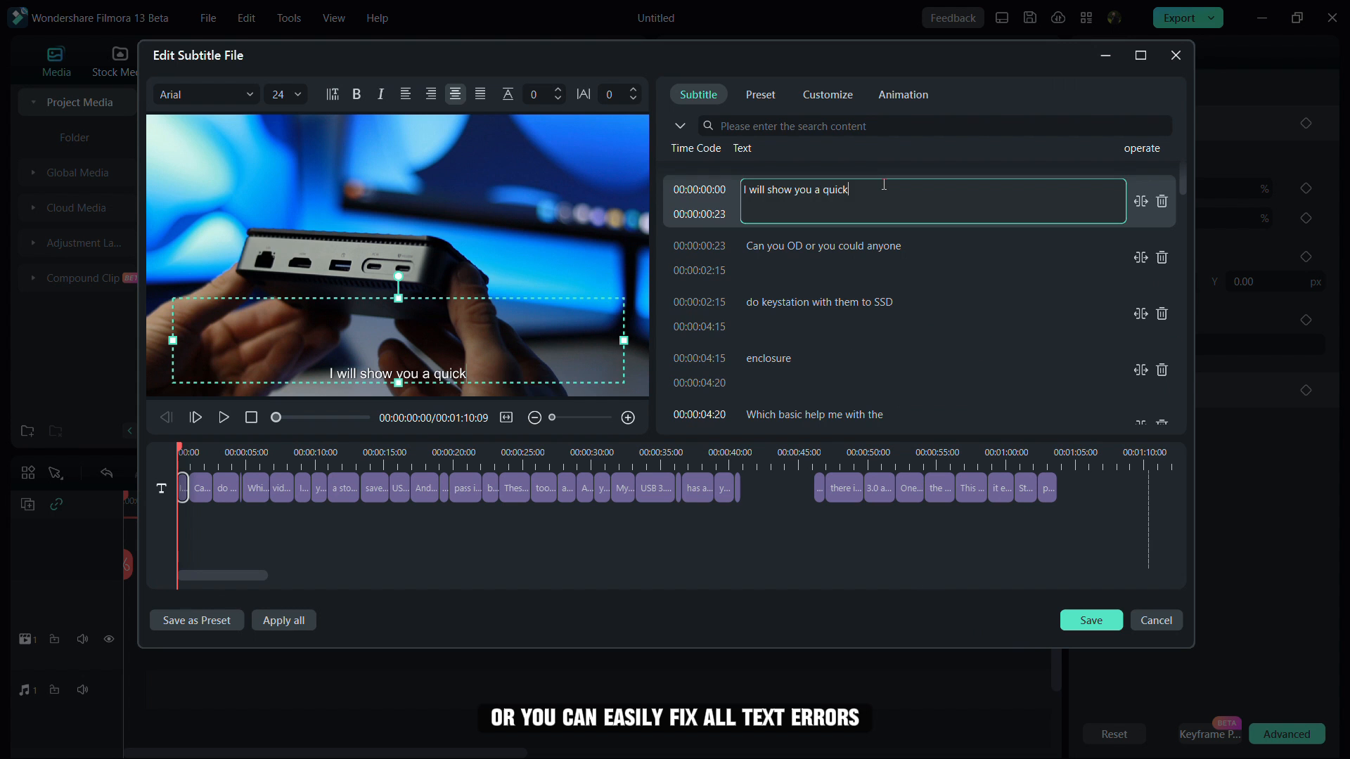
type("review")
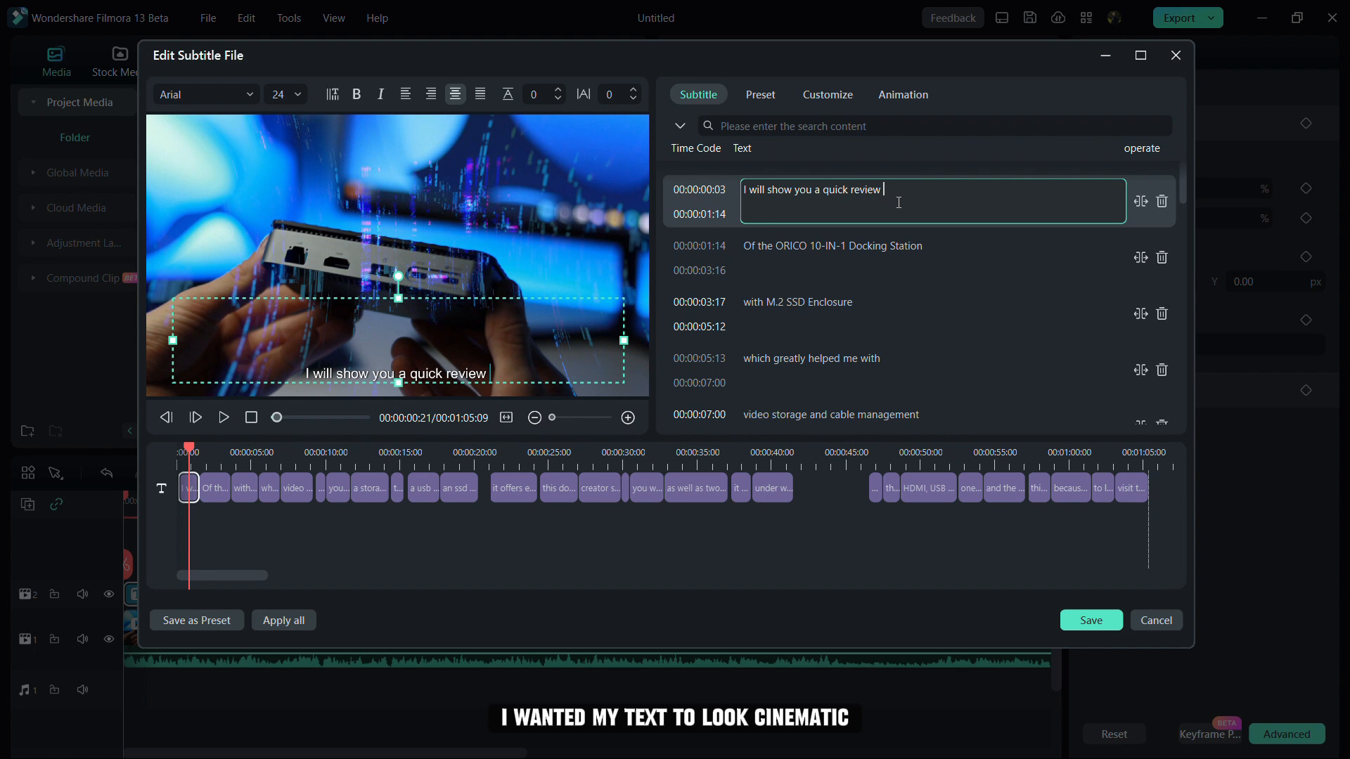
left_click(759, 94)
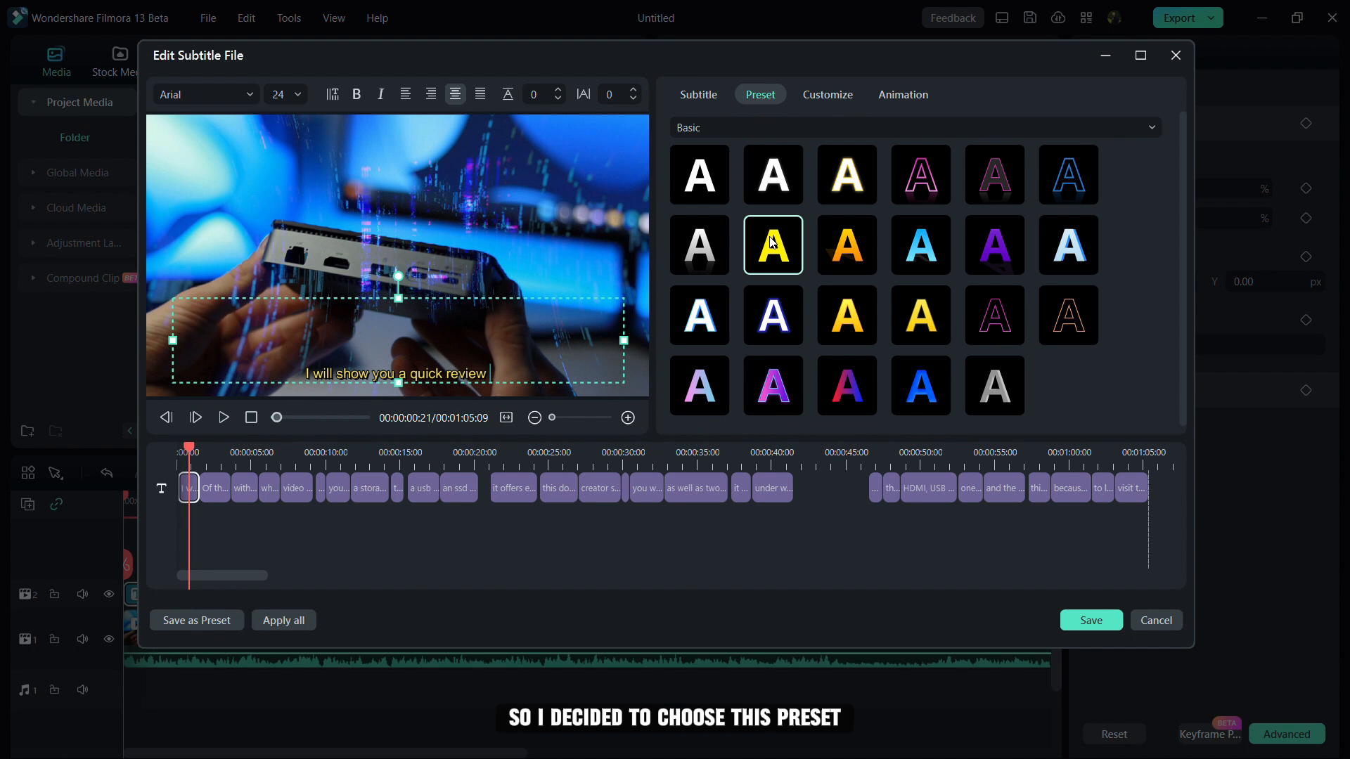
- Style every subtitle as Averia Serif Libre, size 18, with a black outline of thickness 5
left_click(825, 95)
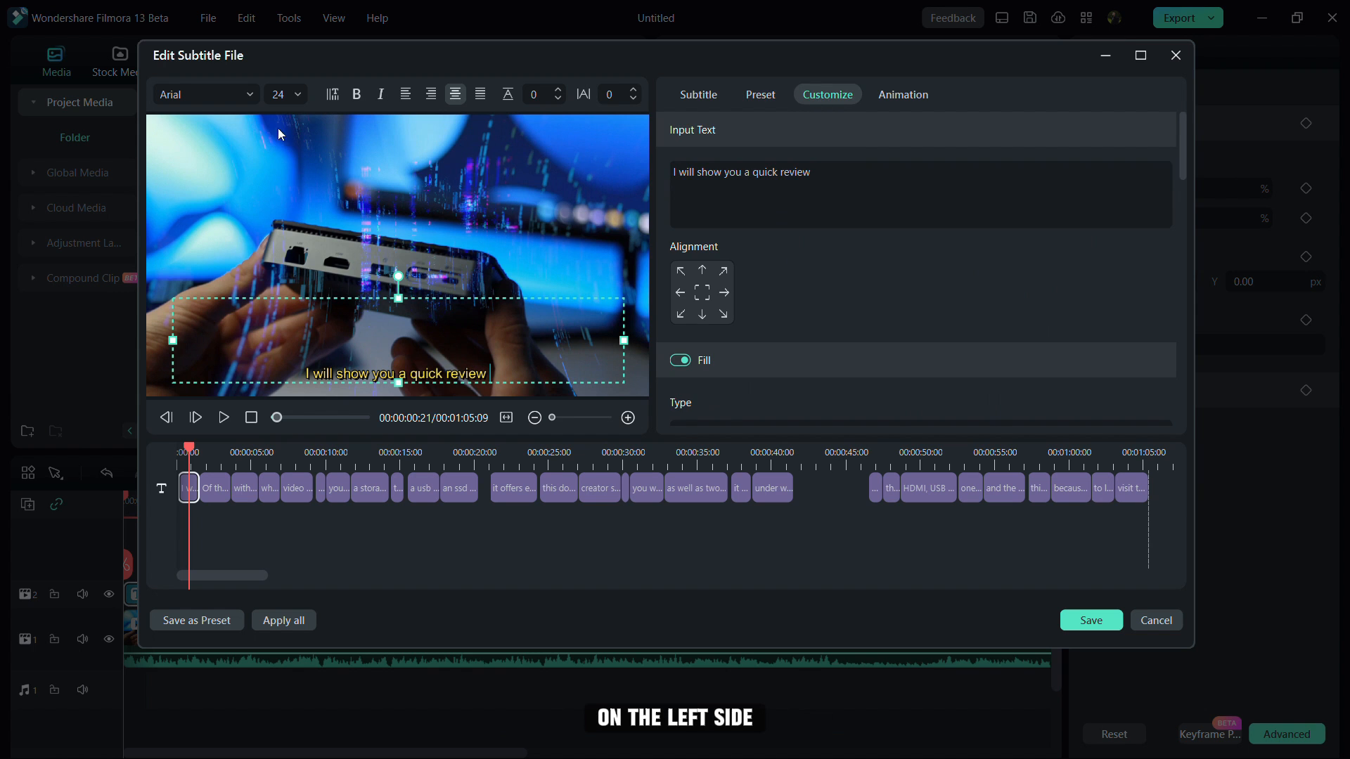
left_click(204, 94)
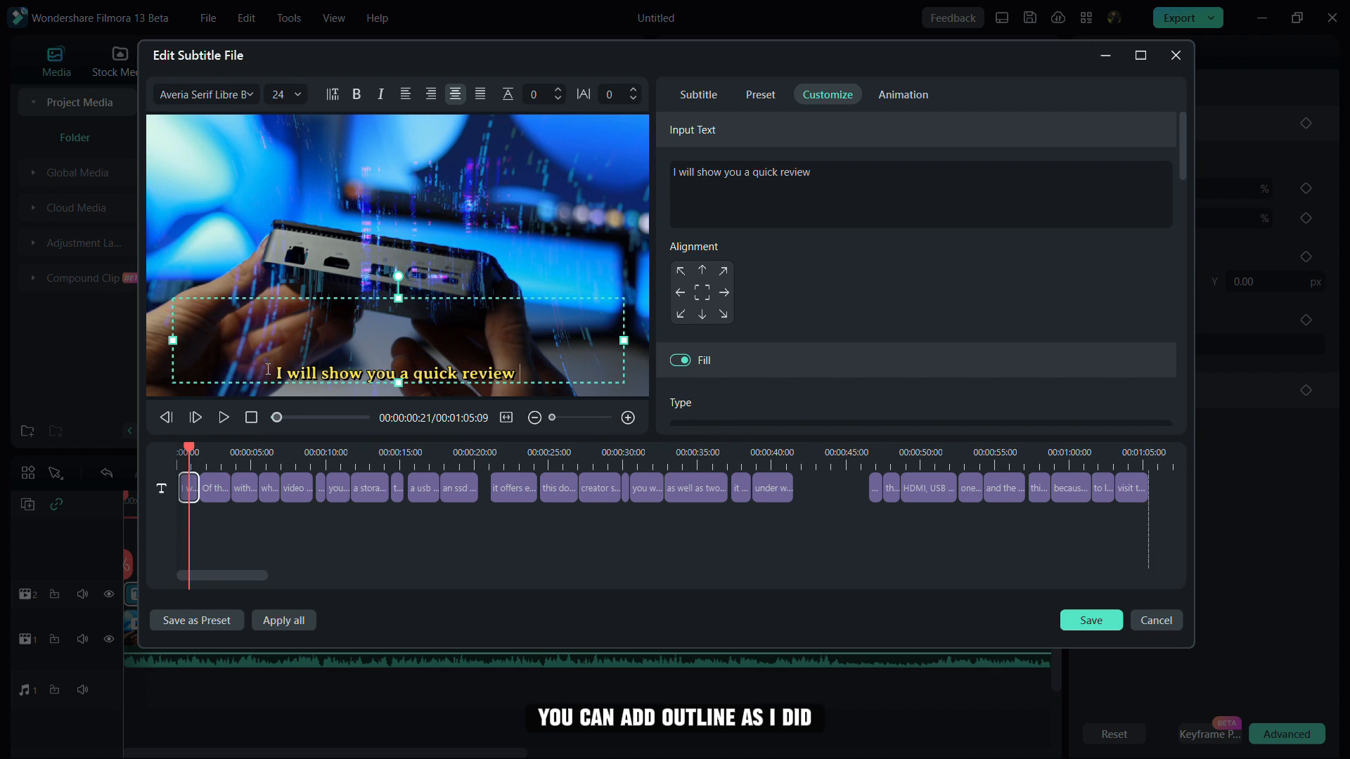
scroll("down", 3)
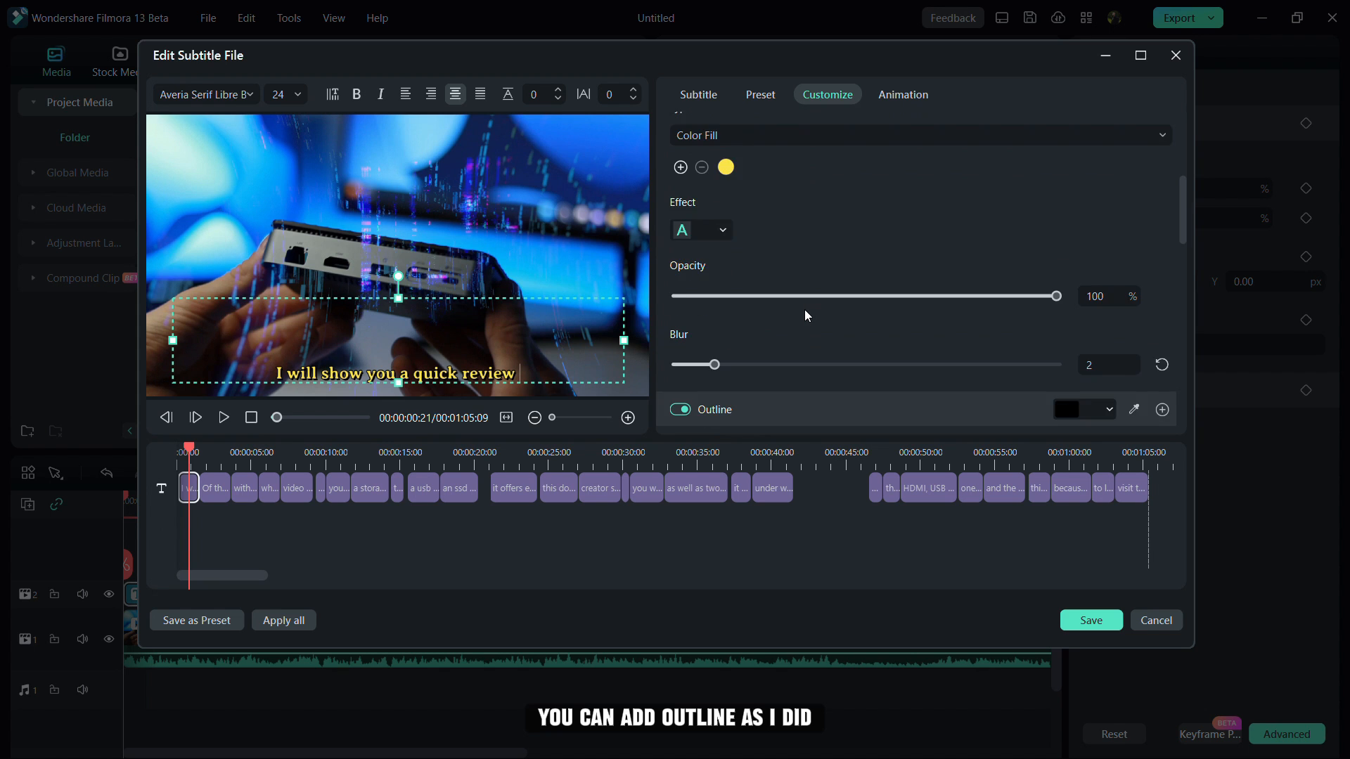
scroll("down", 3)
type("18")
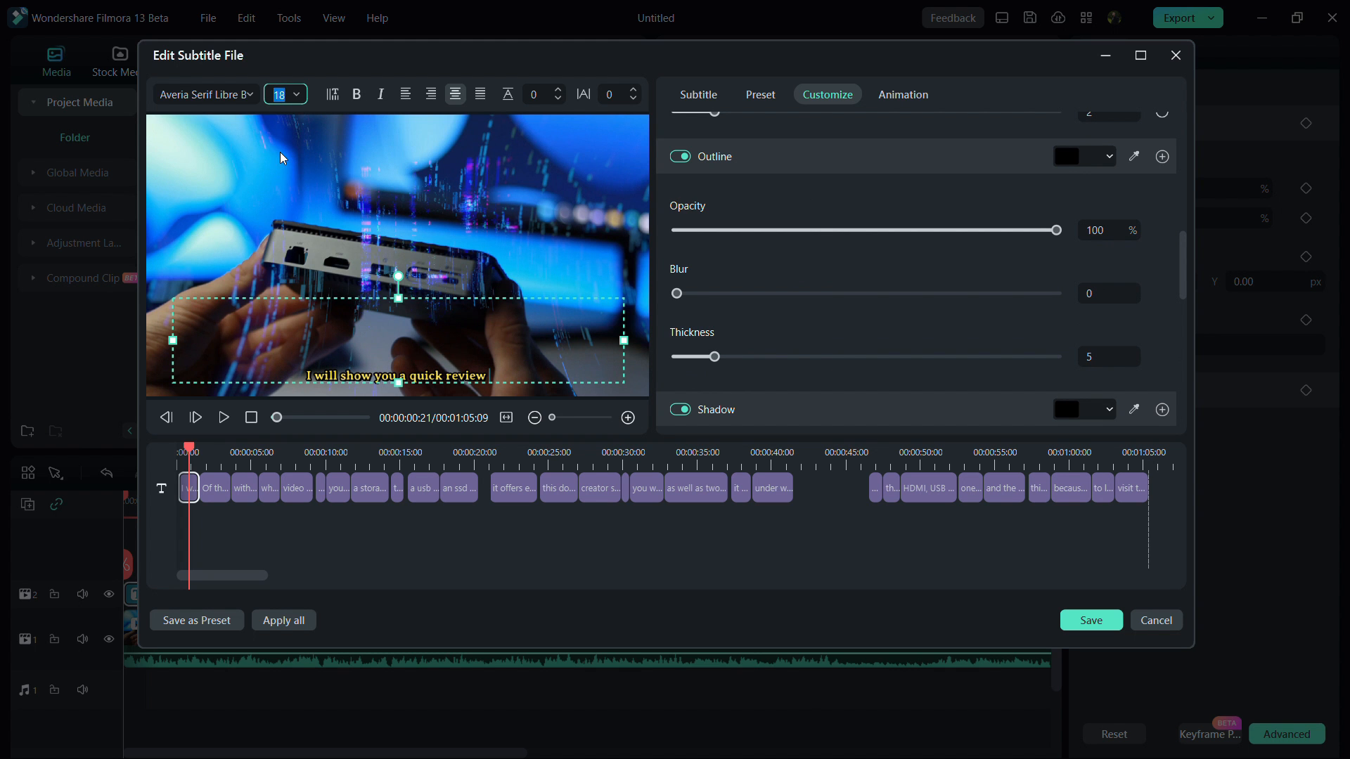
left_click(282, 620)
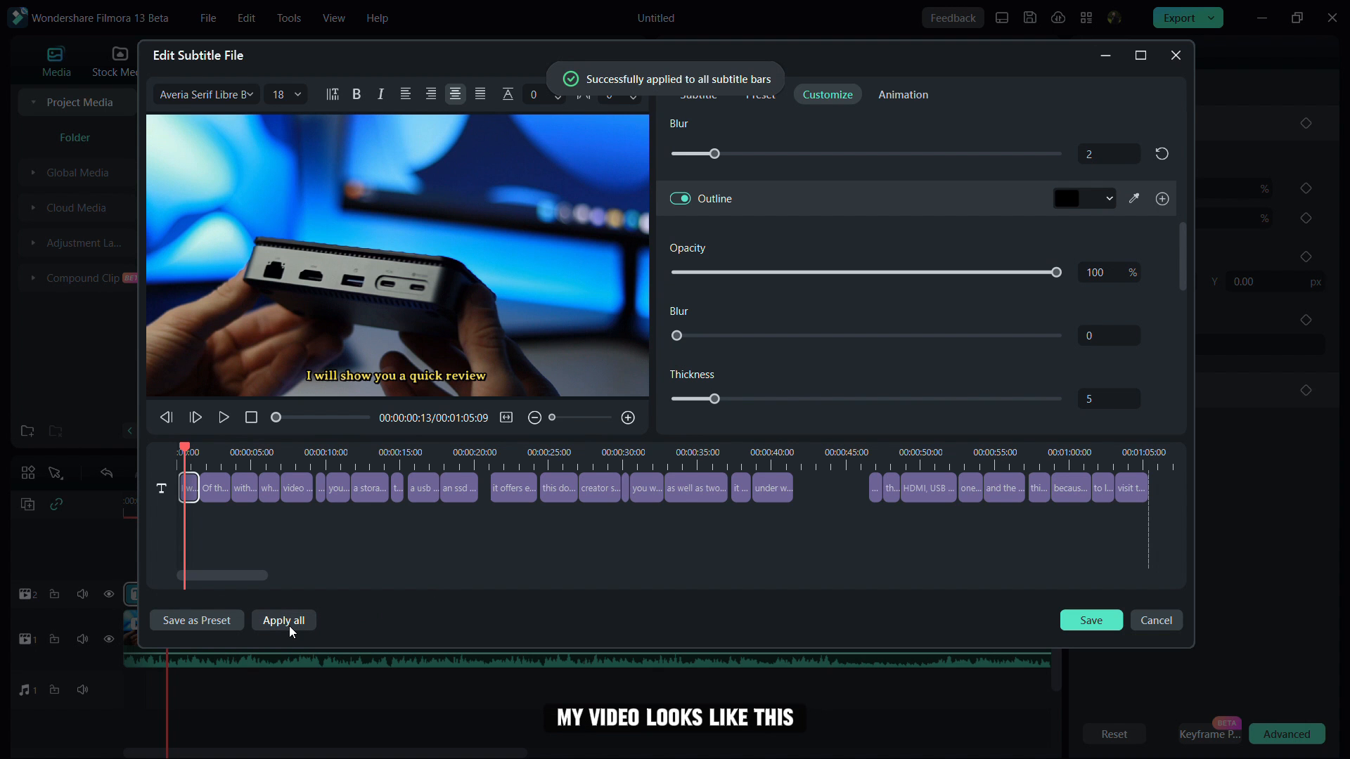
- Play and pause the styled-subtitle preview, then save the subtitle edits
left_click(222, 418)
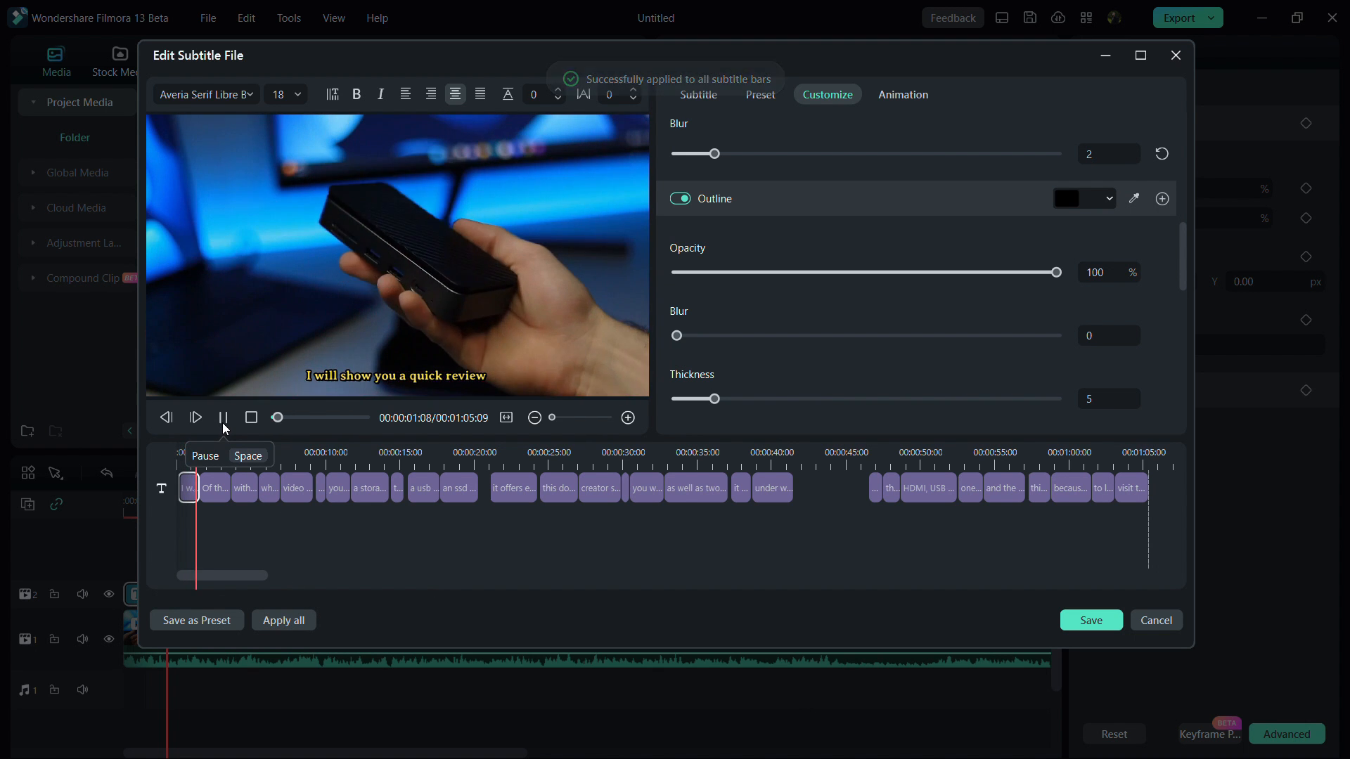
left_click(194, 417)
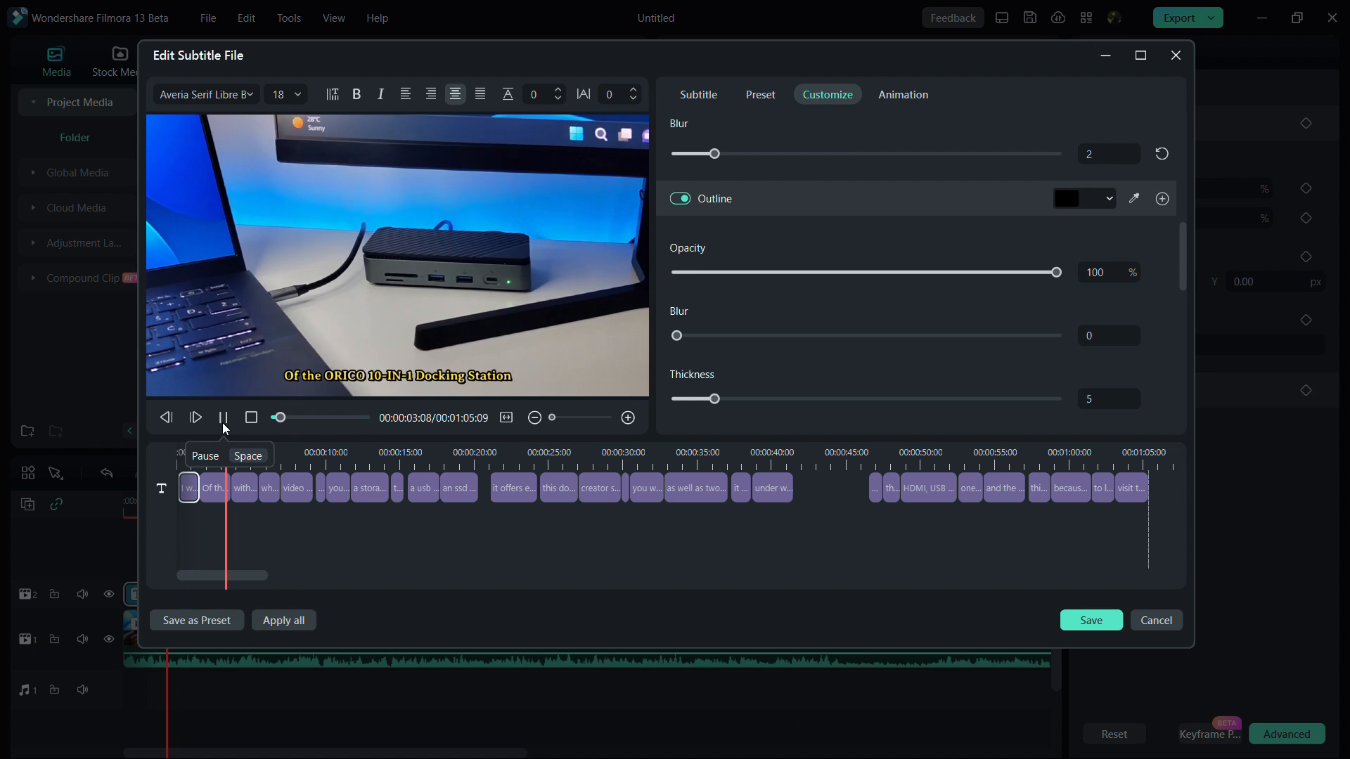
left_click(223, 418)
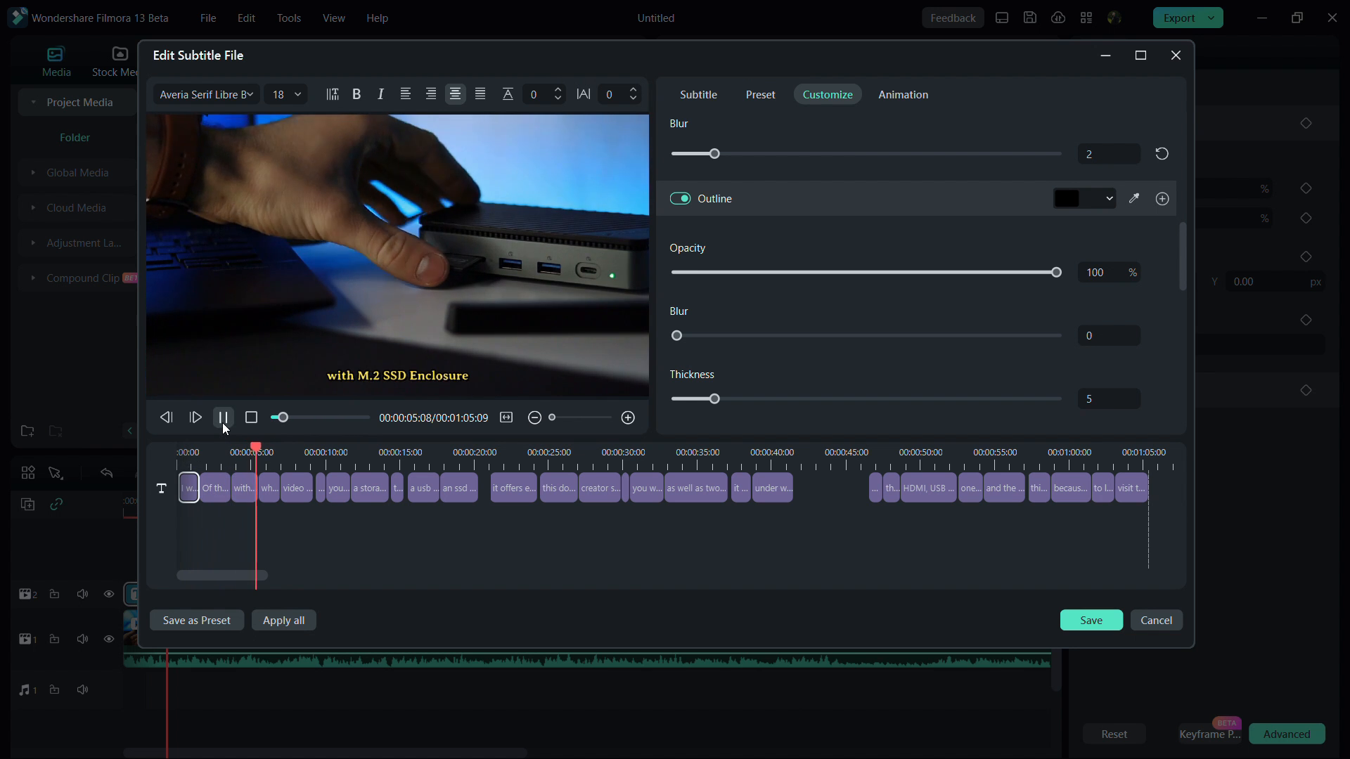
left_click(222, 418)
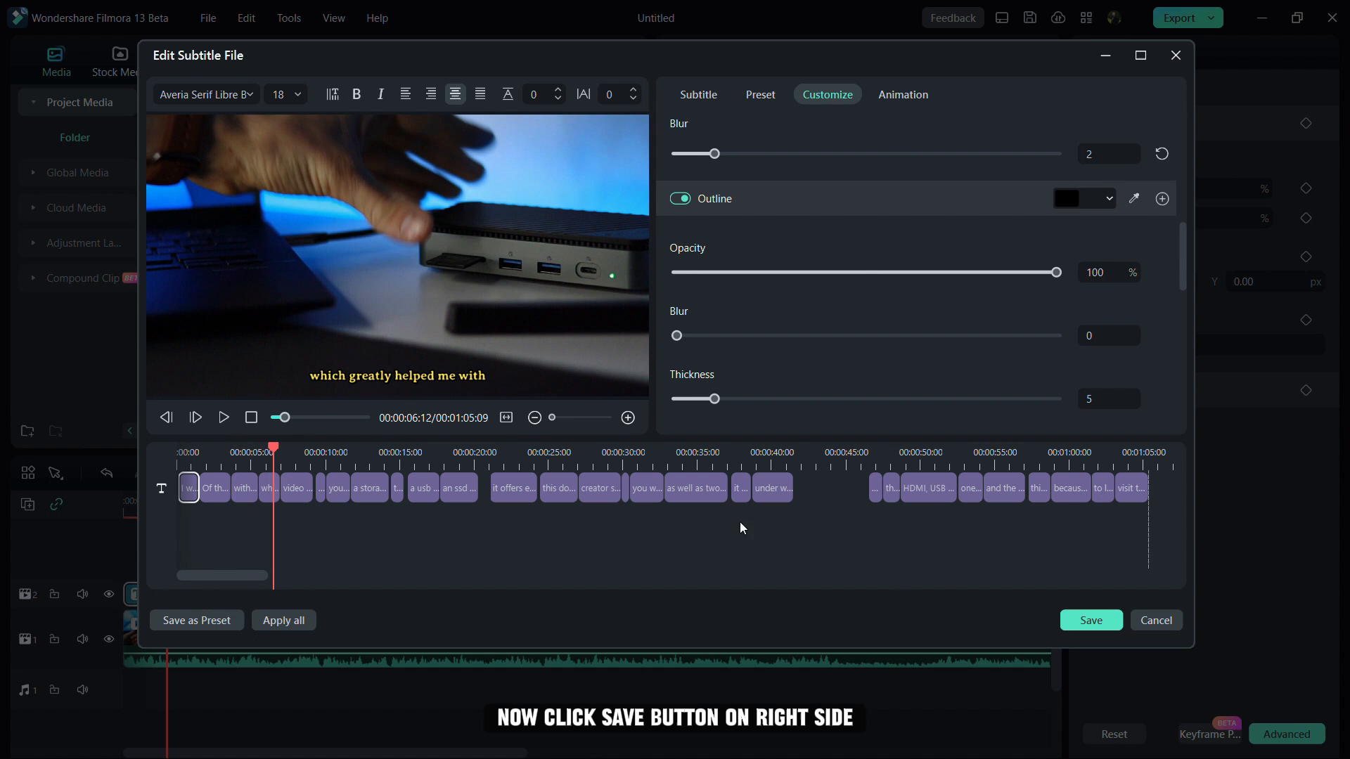
left_click(1090, 621)
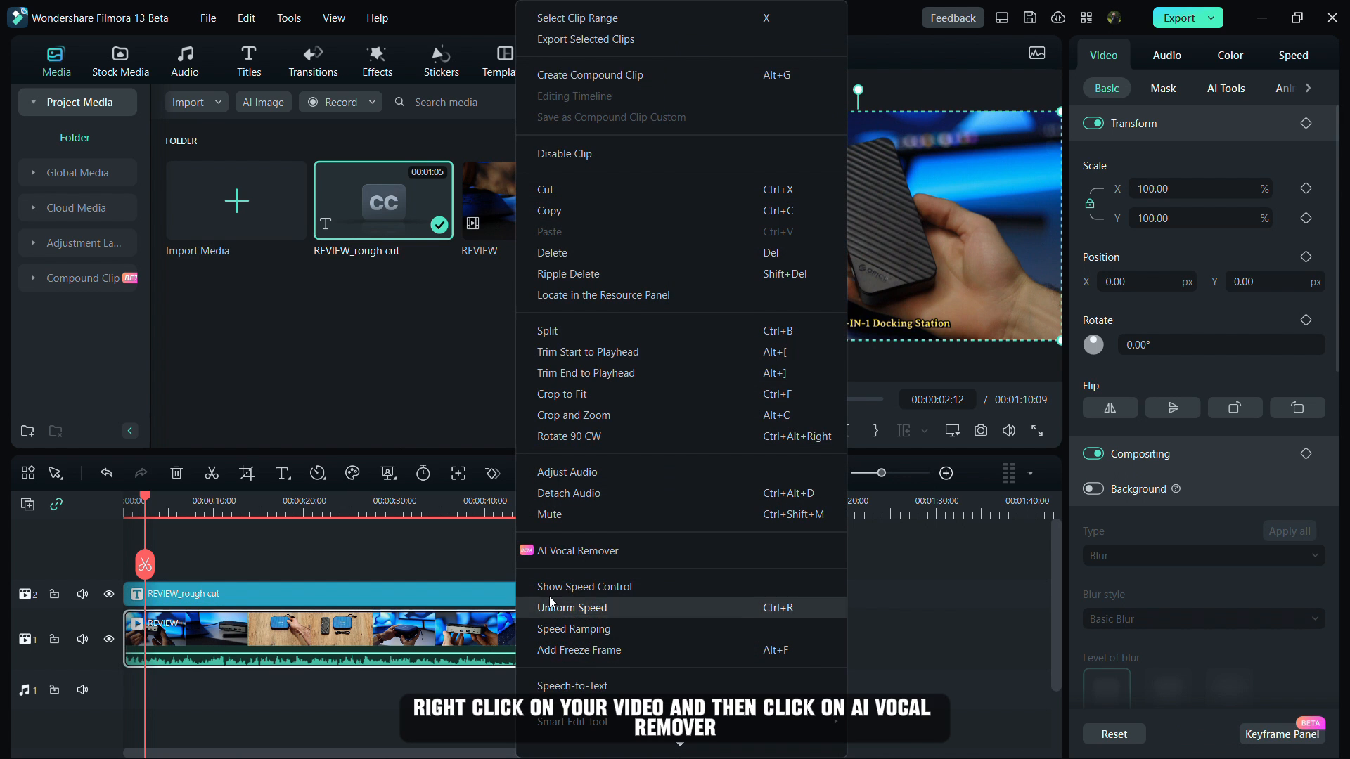
- Run AI Vocal Remover on the review clip to keep only the Voice_REVIEW track
left_click(578, 551)
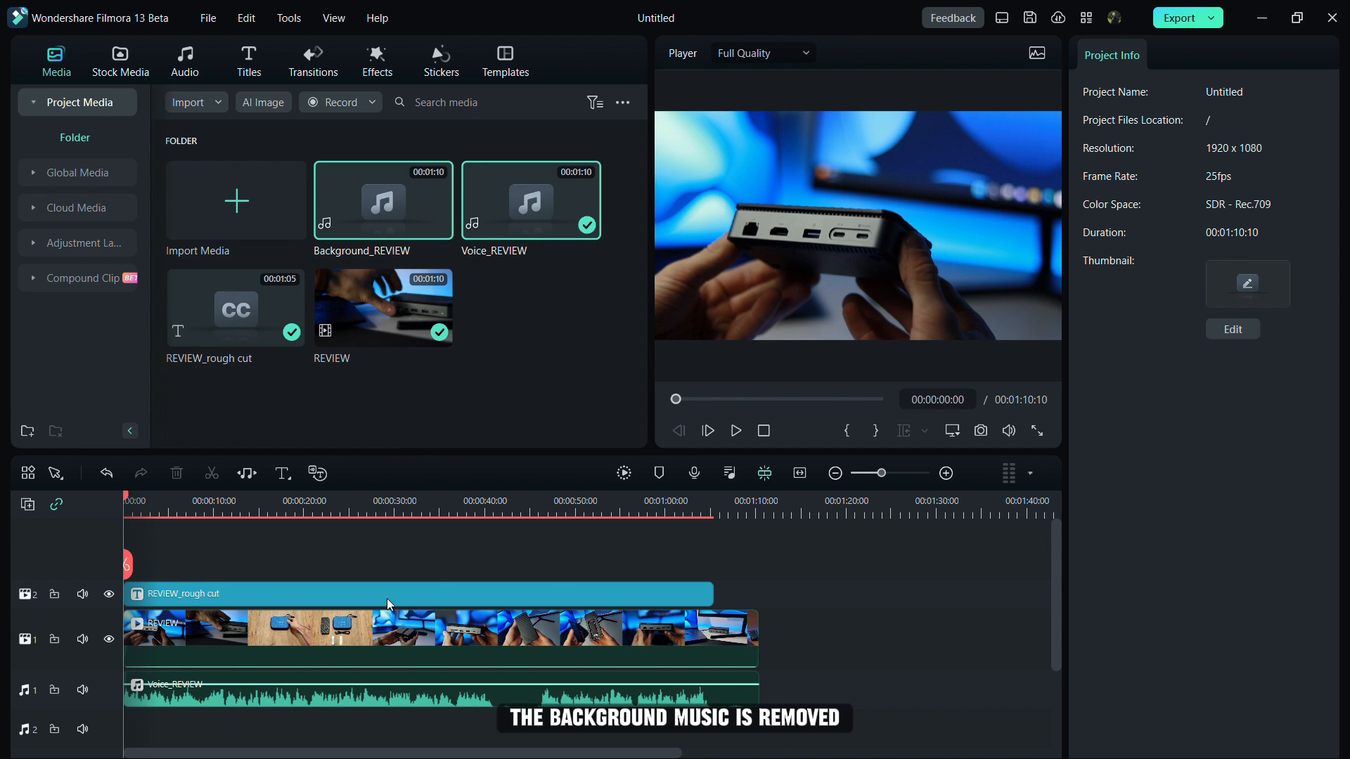
left_click(734, 431)
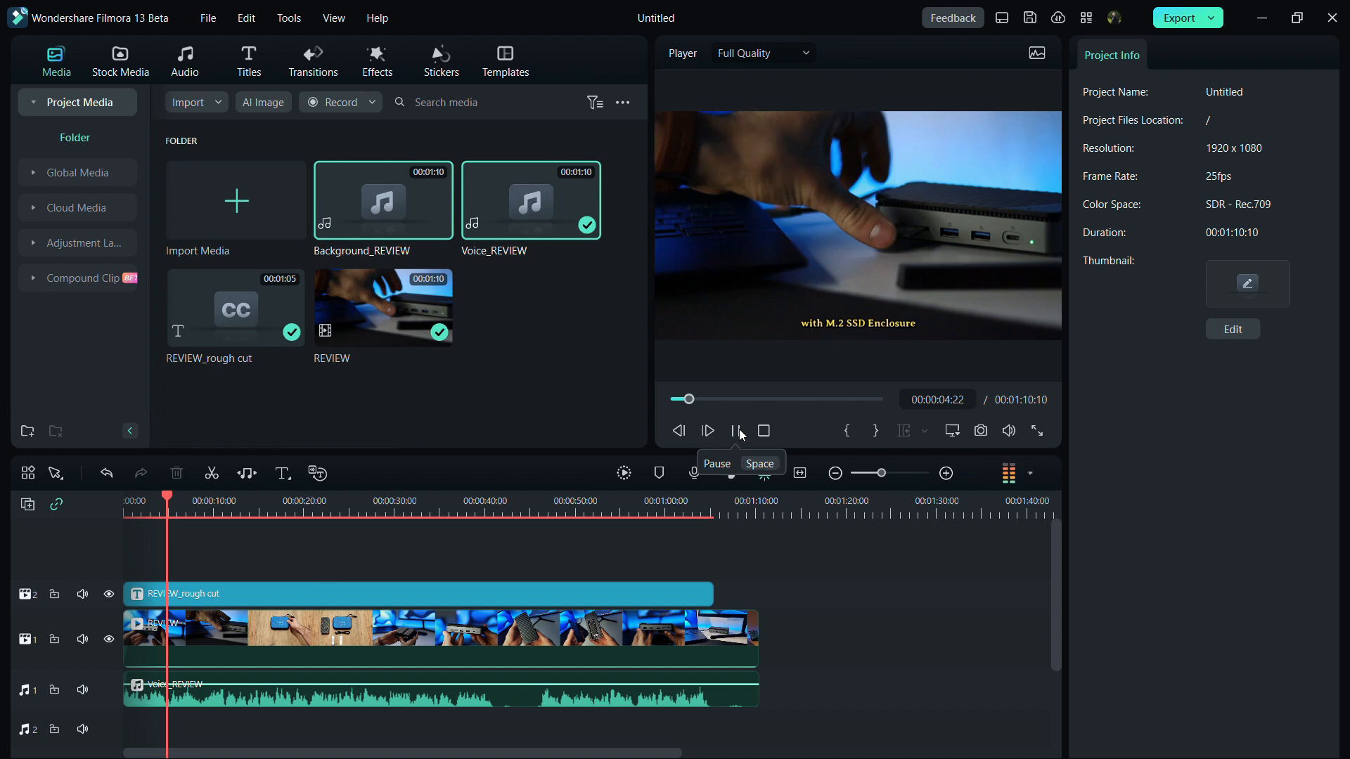
left_click(739, 430)
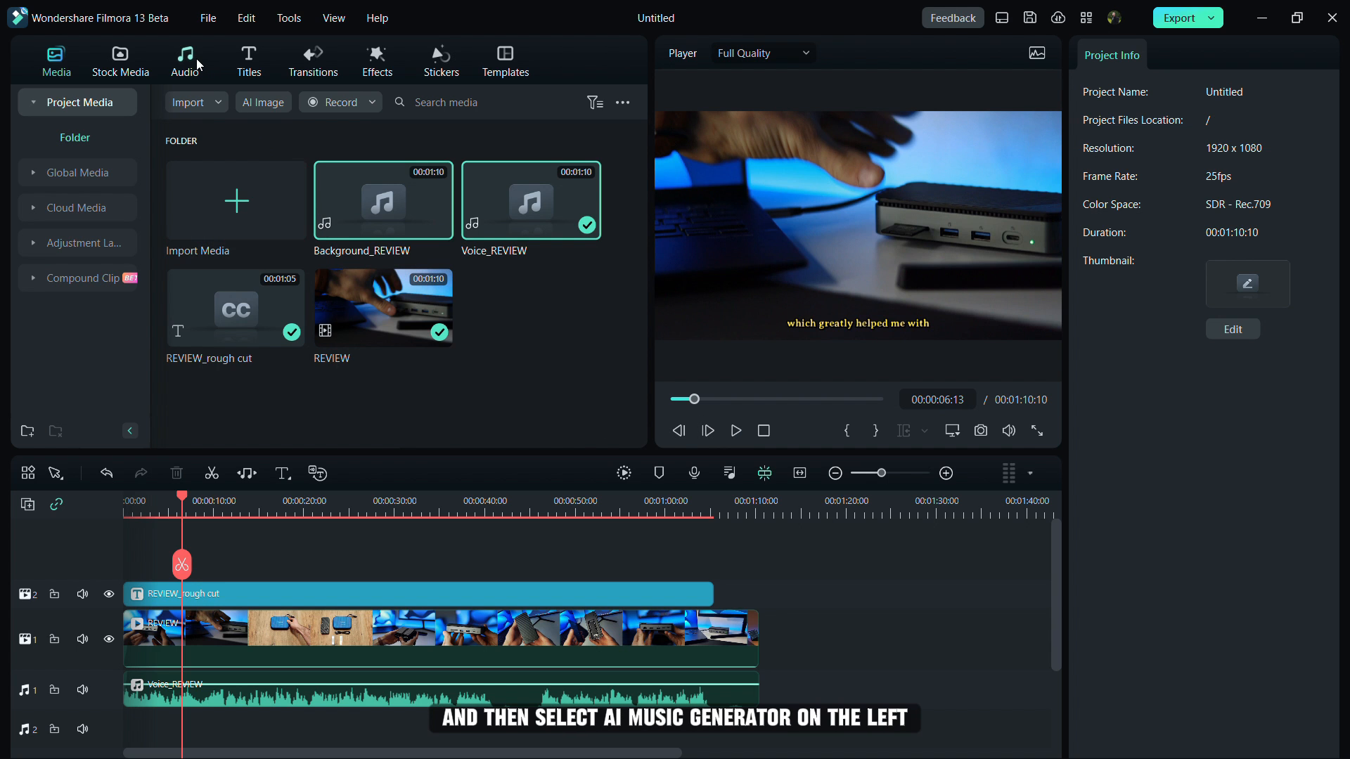
- Open the AI Music Generator from the Audio library
left_click(184, 60)
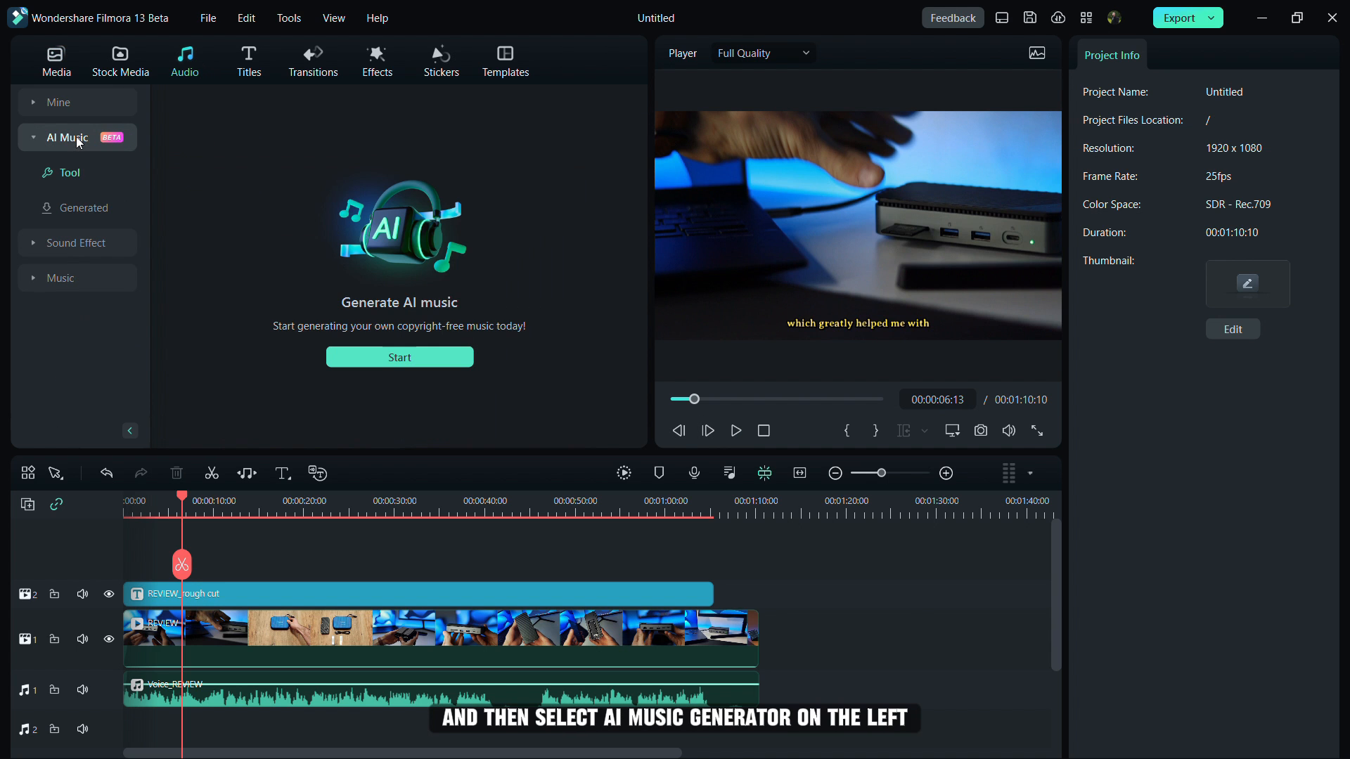
left_click(398, 356)
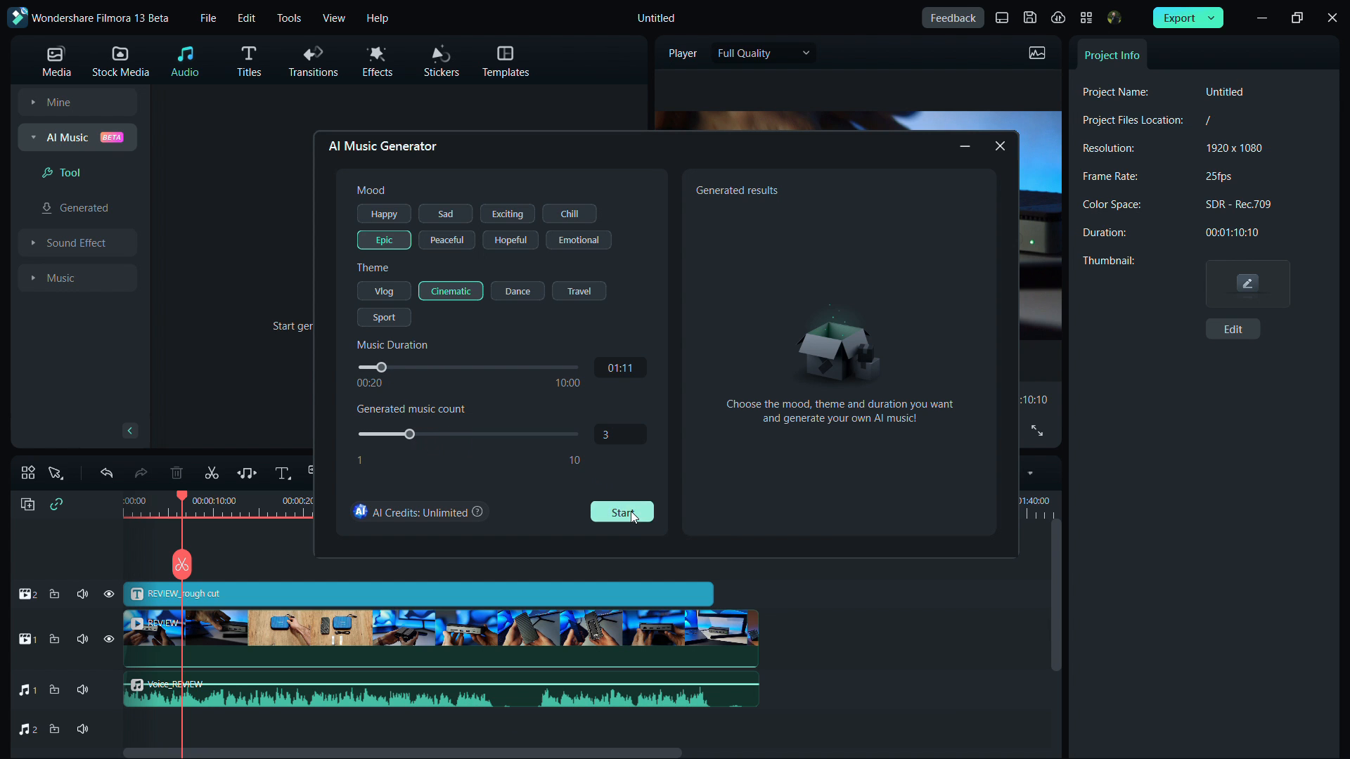
- Generate the Epic Cinematic tracks and preview Epic_Cinematic_007
left_click(620, 512)
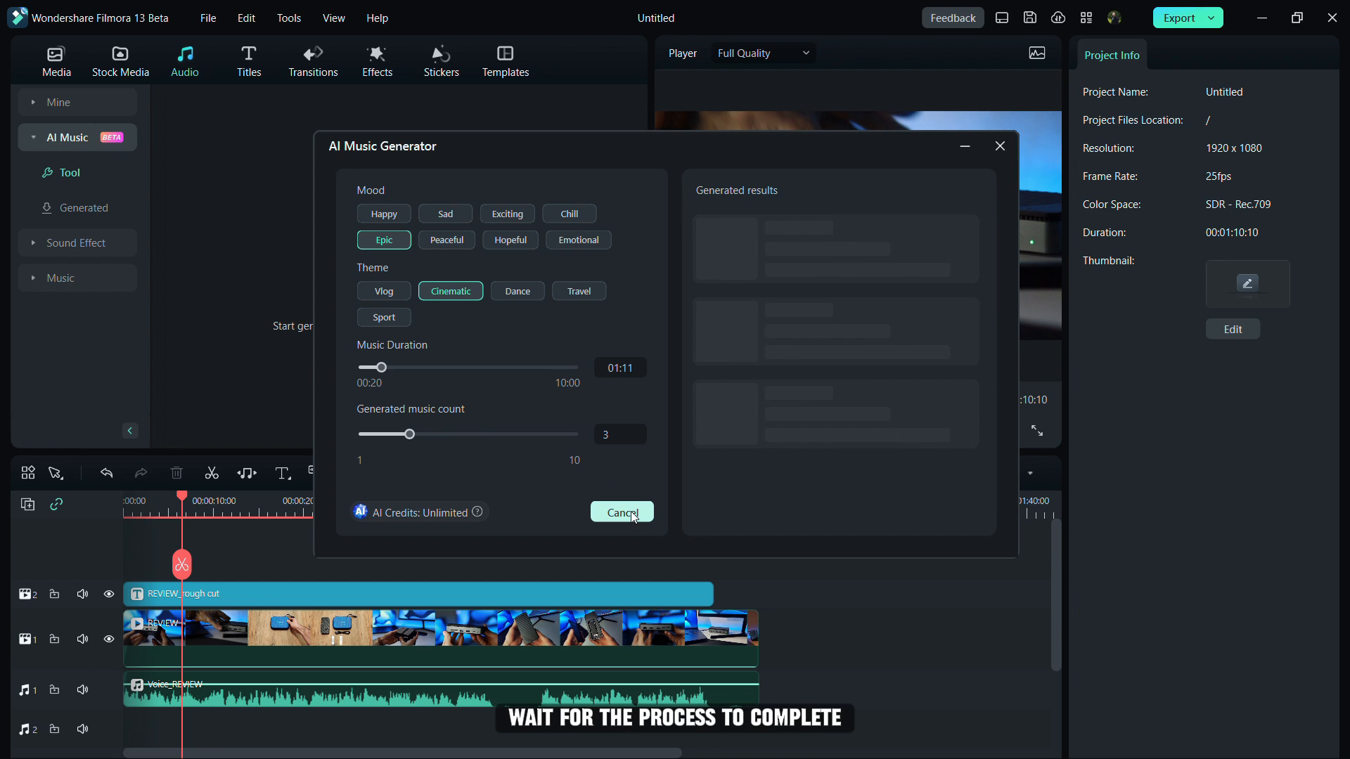
left_click(622, 512)
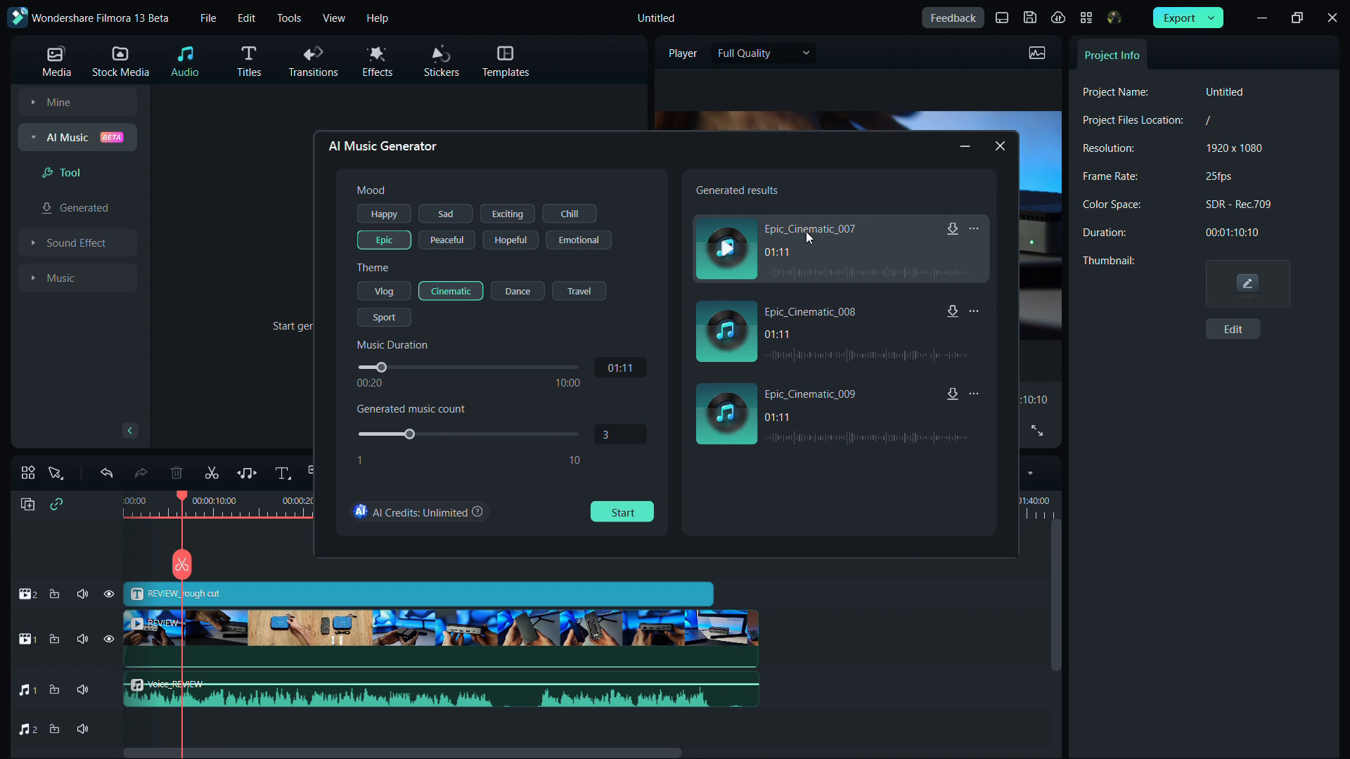
left_click(726, 249)
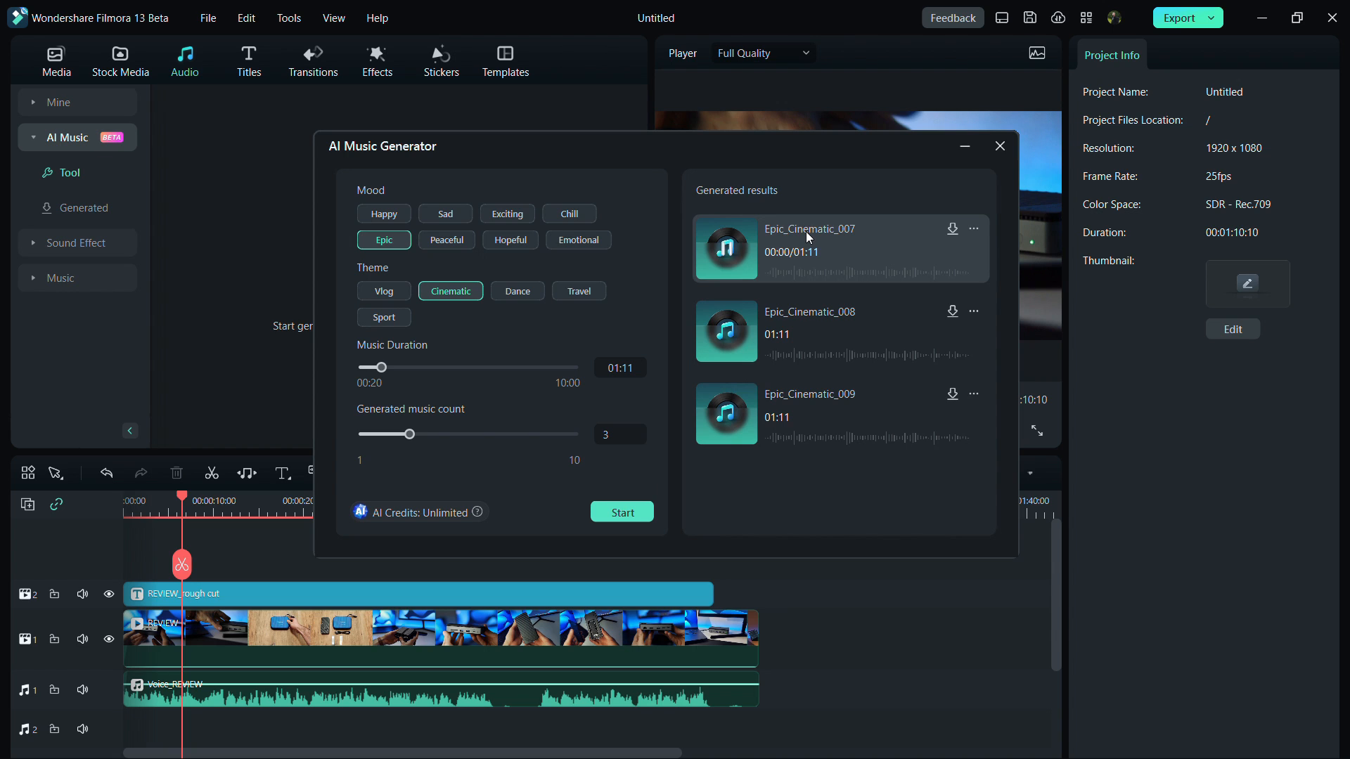
left_click(726, 248)
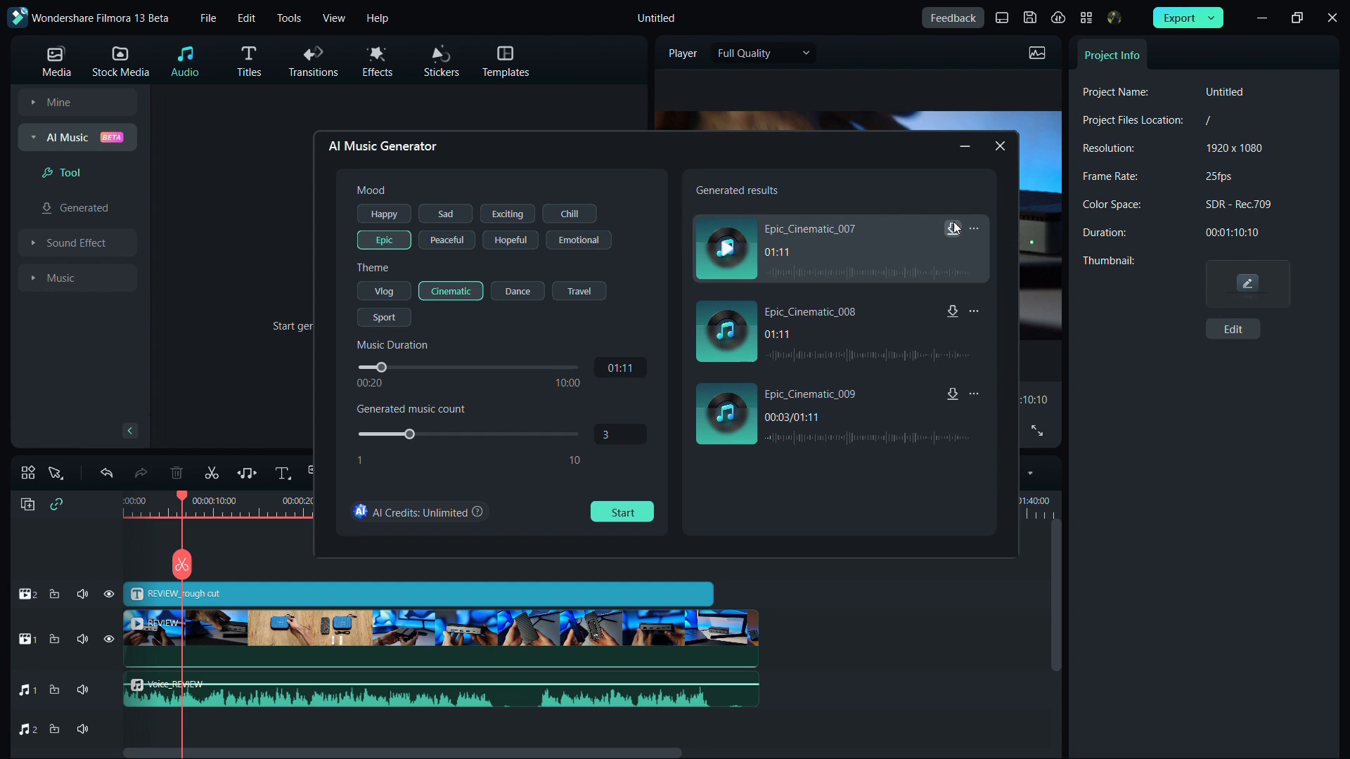
- Download Epic_Cinematic_007 and add it to the timeline
left_click(953, 228)
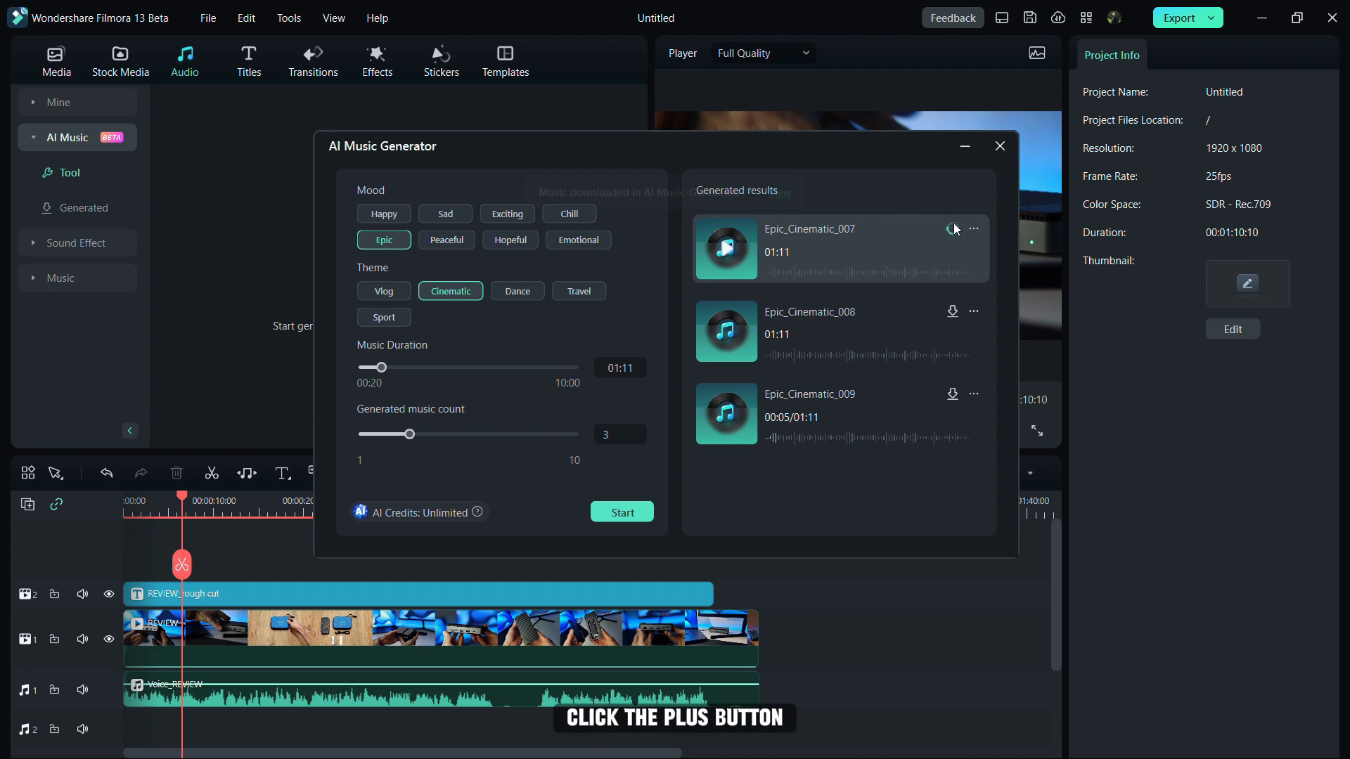
left_click(954, 228)
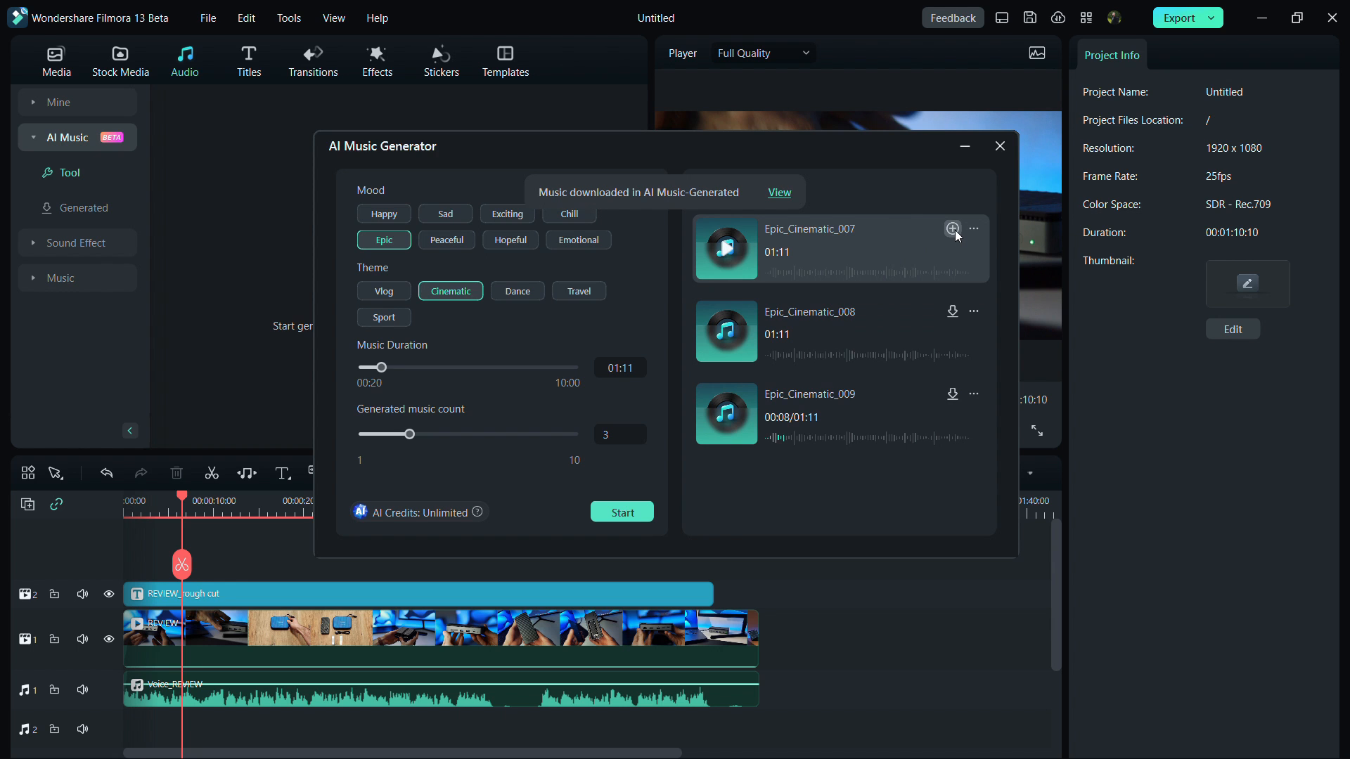
left_click(952, 228)
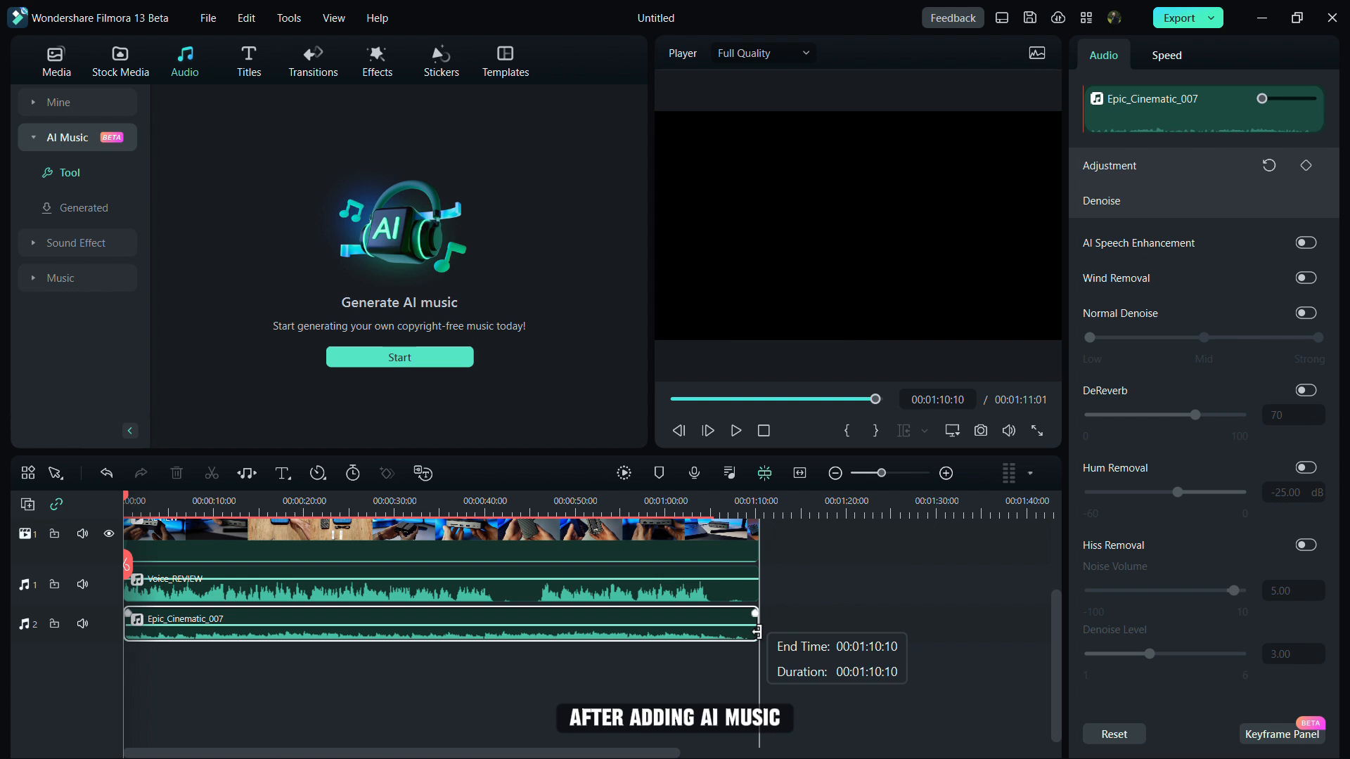
- Play the project with Epic_Cinematic_007 beneath the voice track
left_click(735, 430)
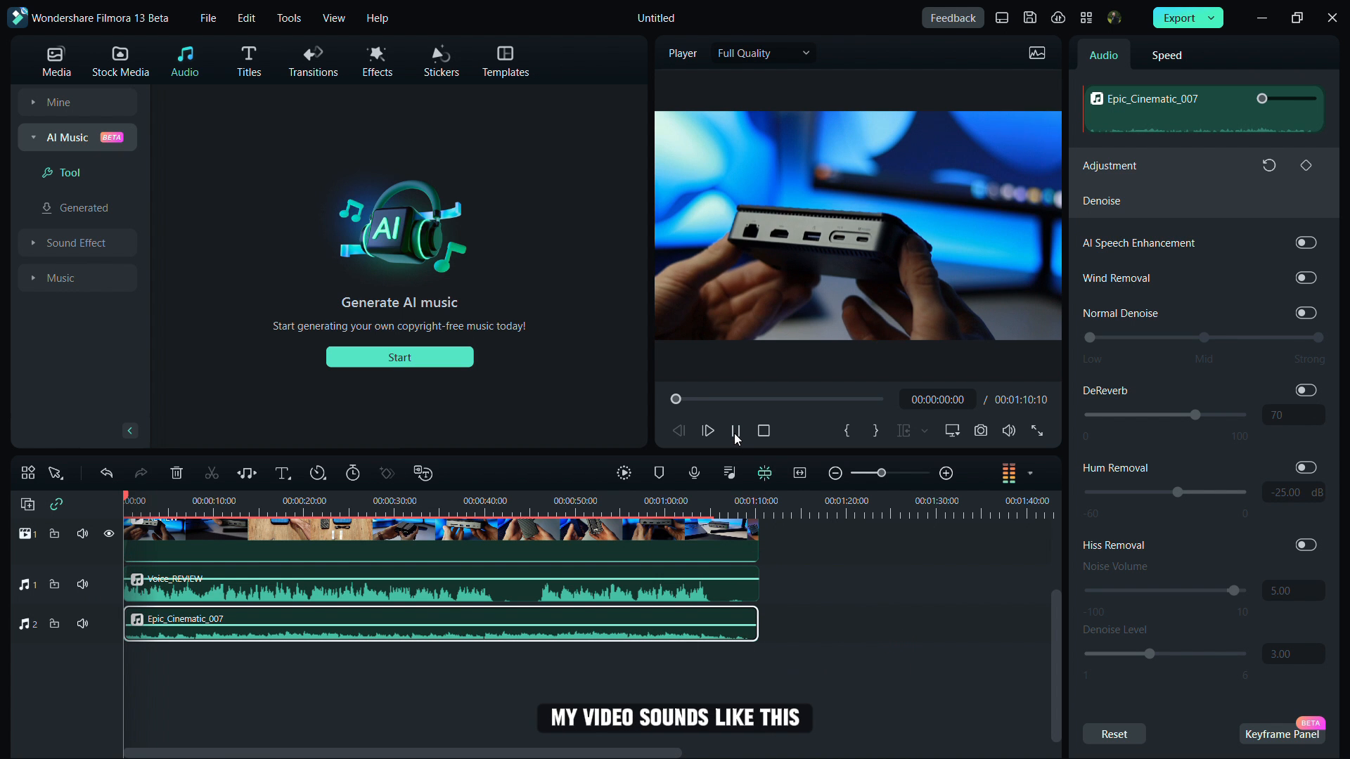
left_click(708, 432)
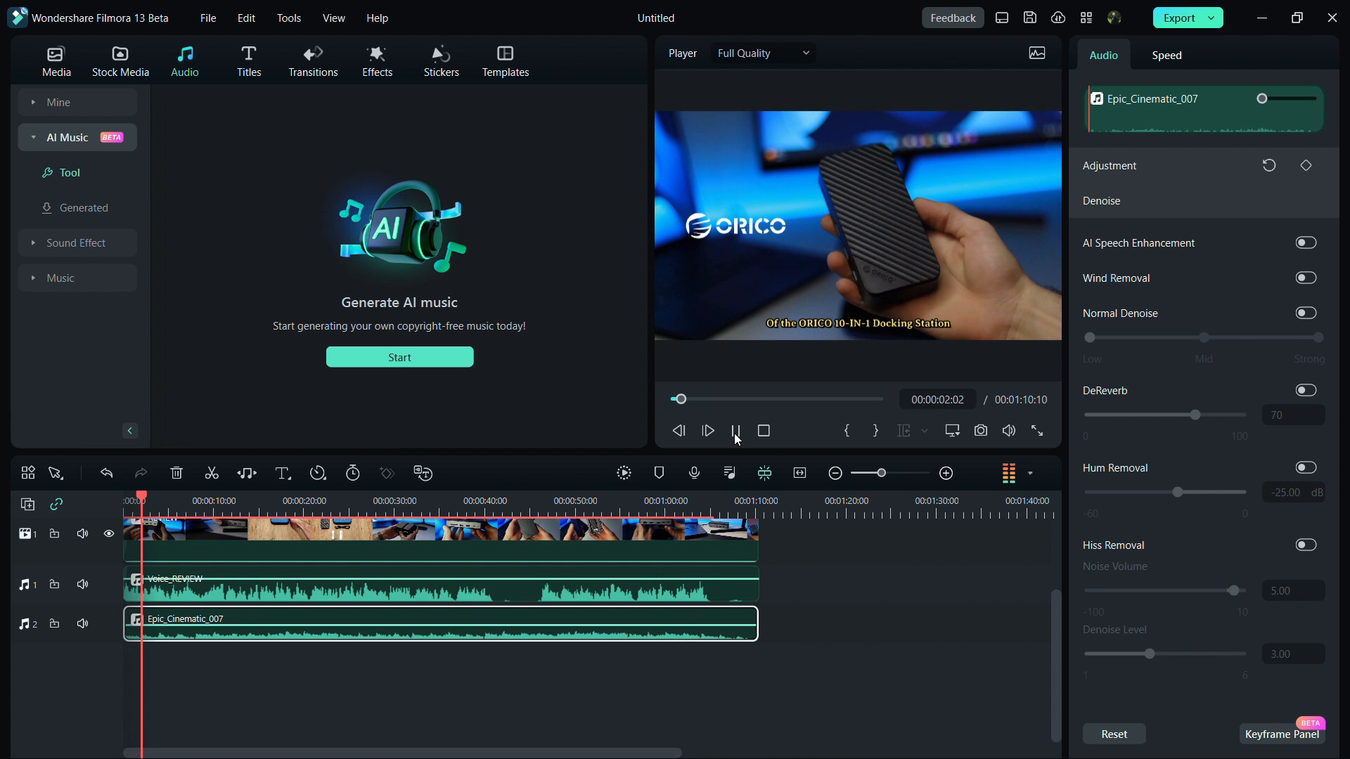
left_click(735, 432)
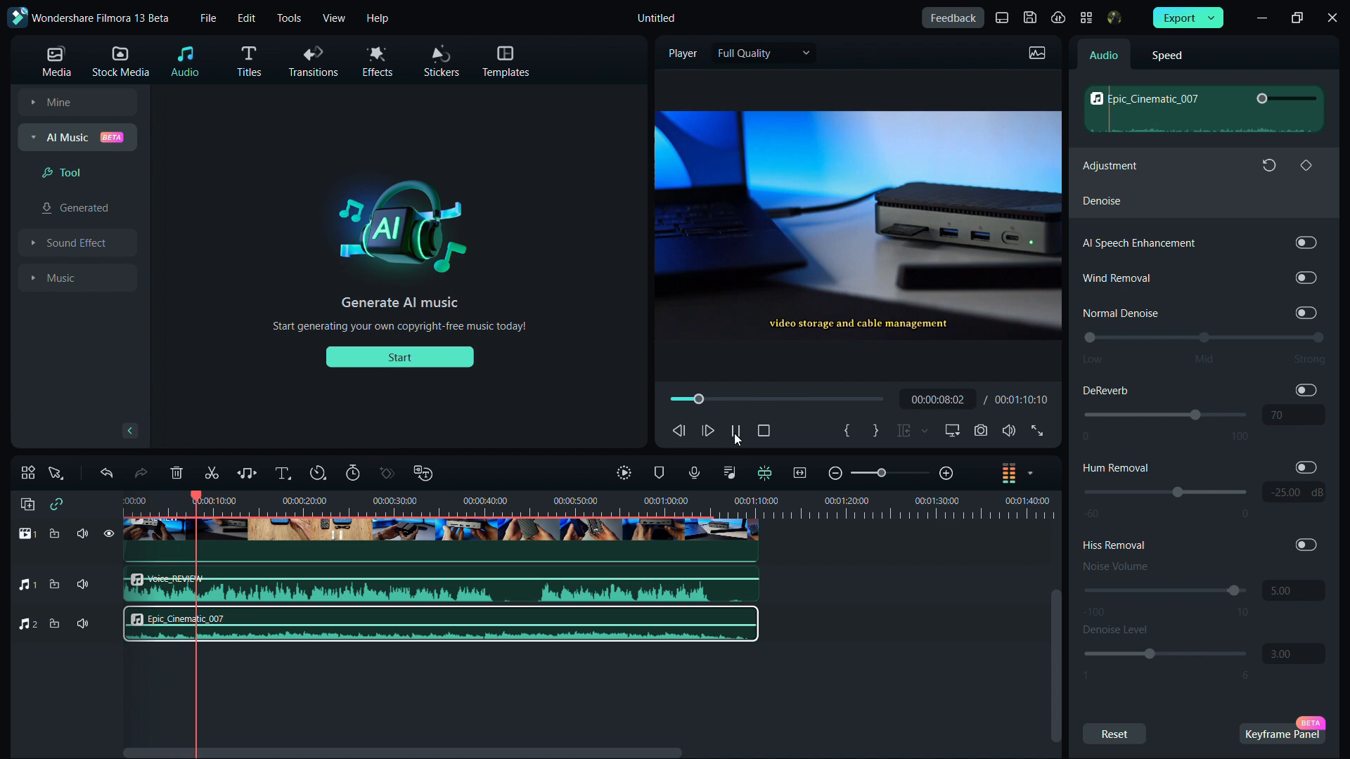
left_click(736, 430)
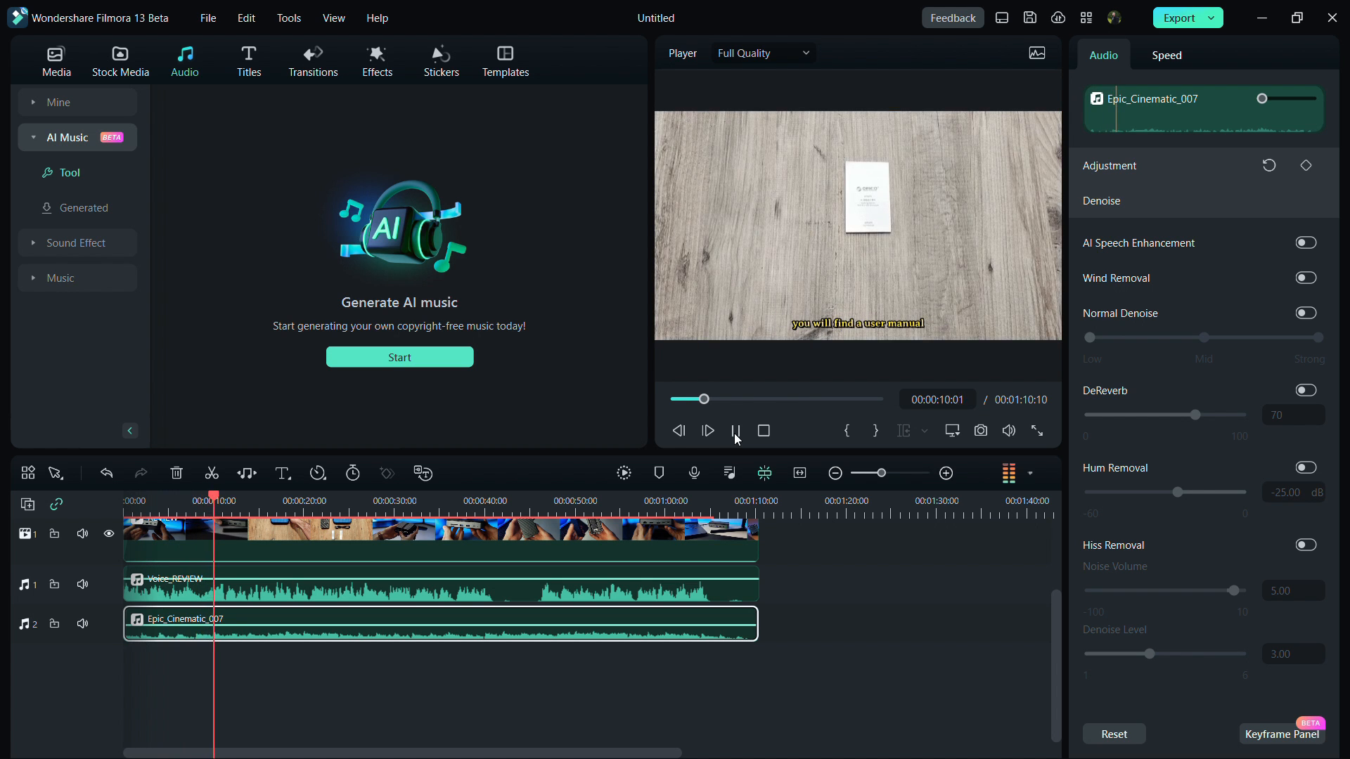